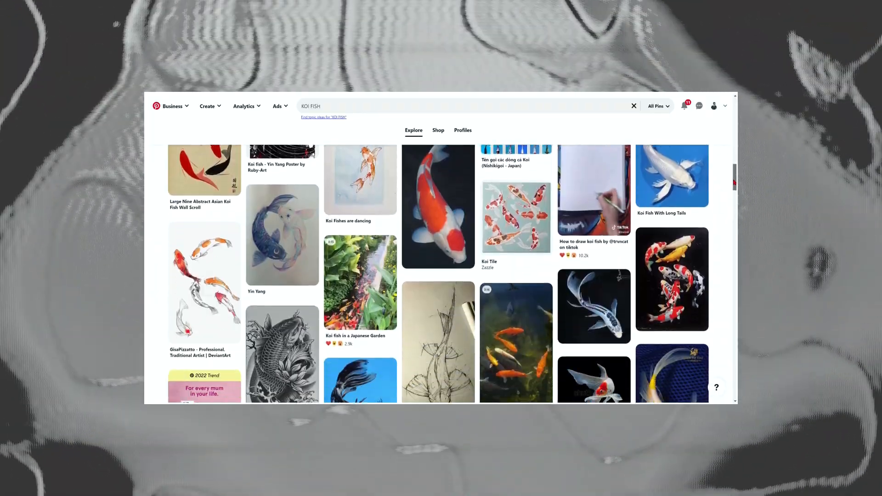
Step: Scroll further down the KOI FISH pin results on Pinterest for more reference pictures
{"action": "scroll", "scroll_direction": "down", "scroll_amount": 3}
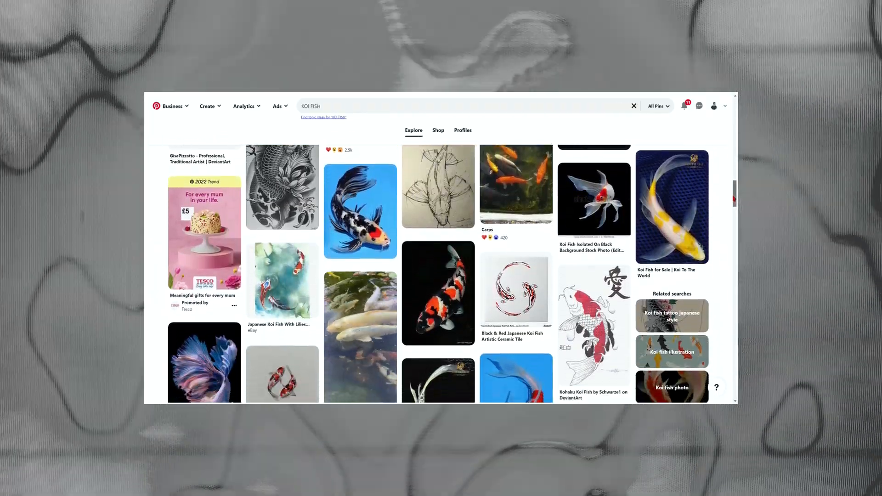
{"action": "scroll", "scroll_direction": "down", "scroll_amount": 3}
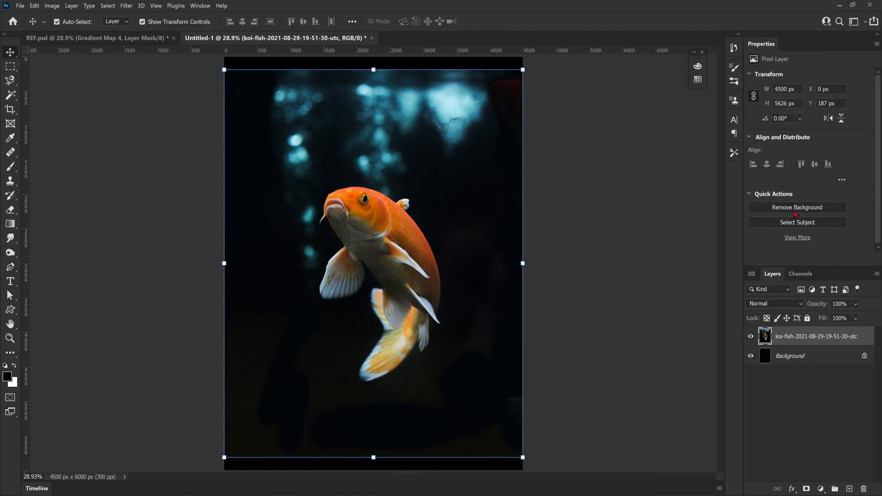
Step: Remove the koi photo's background with Quick Actions and brush the mask to clean the fins
{"action": "left_click", "coordinate": [796, 207]}
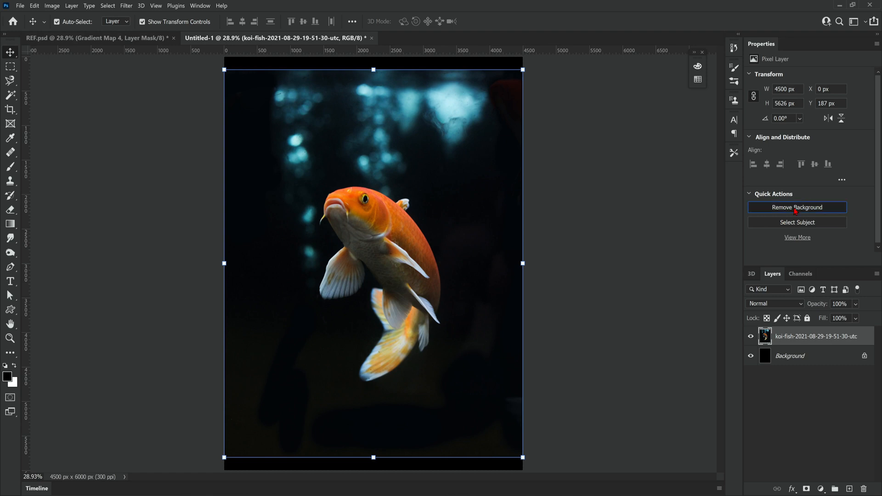
{"action": "left_click", "coordinate": [797, 207]}
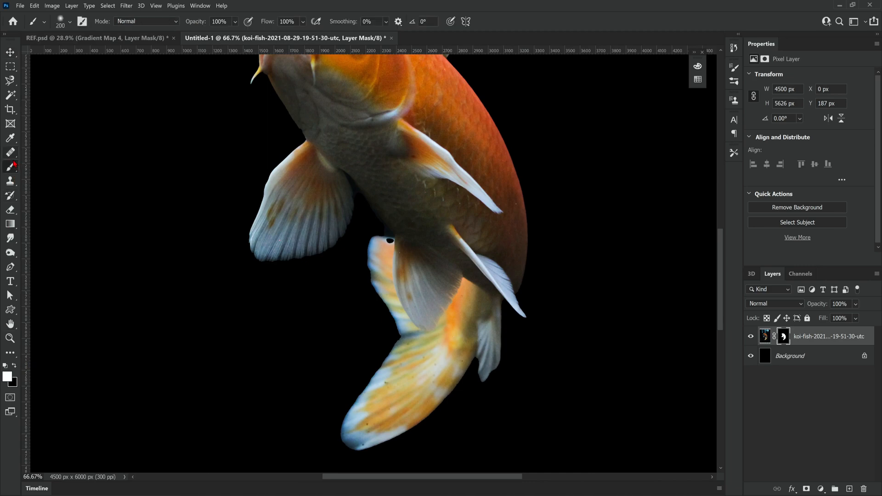
{"action": "left_click", "coordinate": [70, 21]}
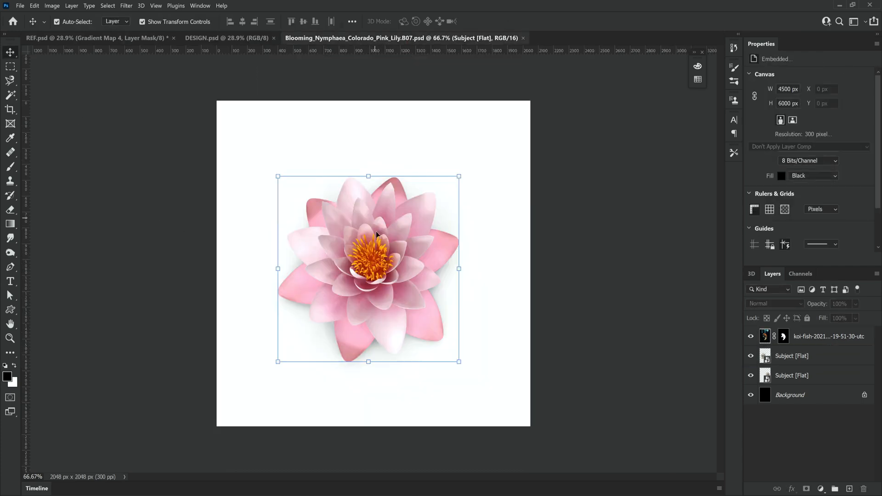
Step: Pick up the pink lily from the lily PSD to bring into DESIGN.psd
{"action": "left_click", "coordinate": [227, 38]}
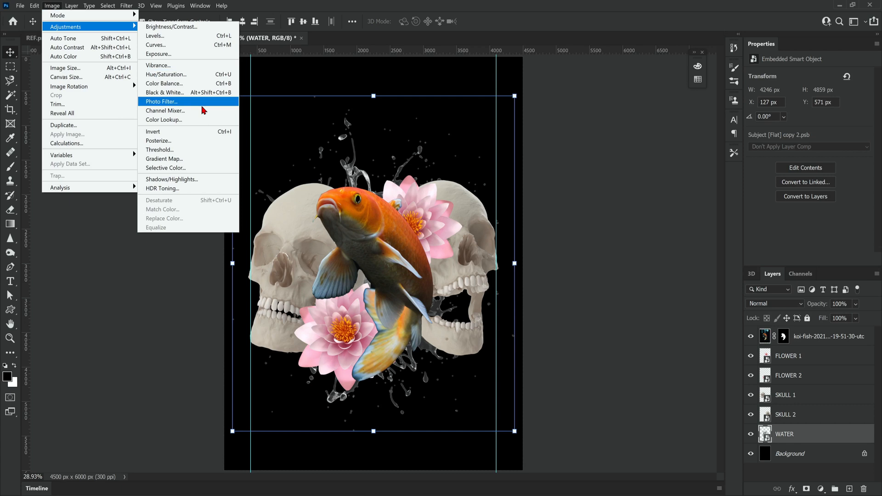
Step: Apply a Threshold of about 118 to the WATER splash layer
{"action": "left_click", "coordinate": [159, 150]}
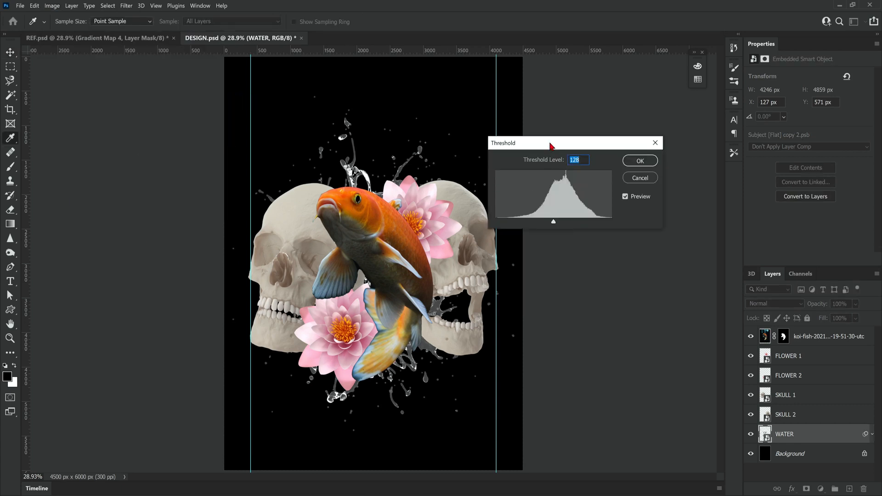
{"action": "left_click_drag", "start_coordinate": [554, 221], "coordinate": [588, 221]}
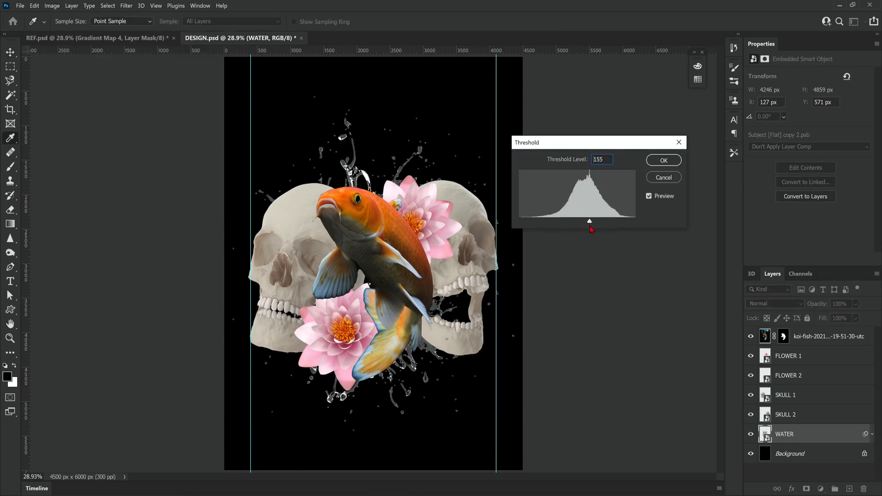
{"action": "left_click_drag", "start_coordinate": [589, 221], "coordinate": [573, 221]}
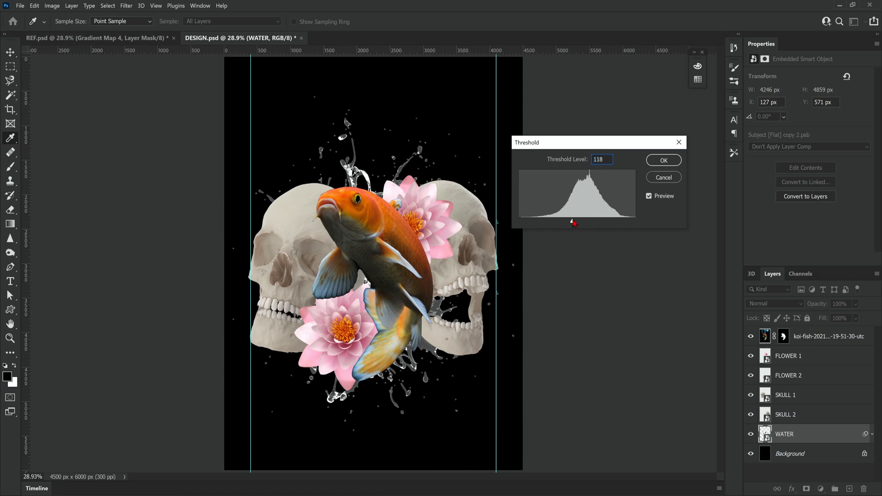
{"action": "left_click", "coordinate": [663, 160]}
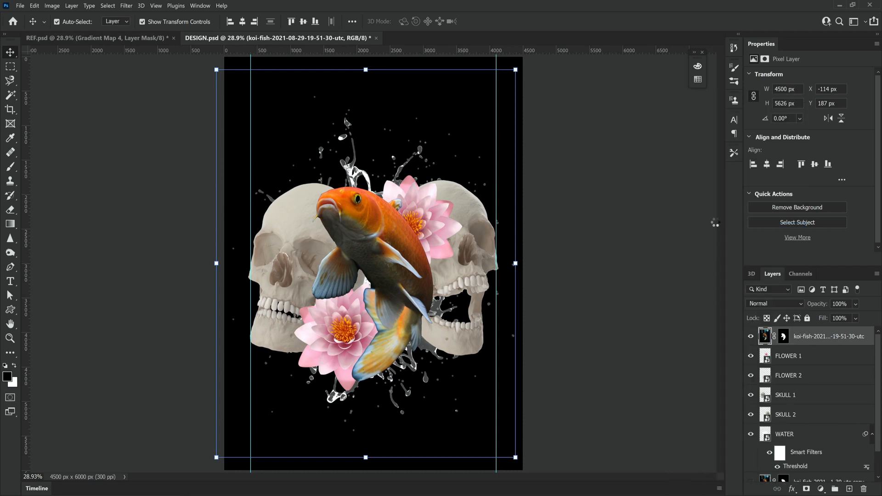
Step: Apply Stamp and Grain filters to the koi as smart filters, lowering stamp smoothness
{"action": "left_click", "coordinate": [126, 6]}
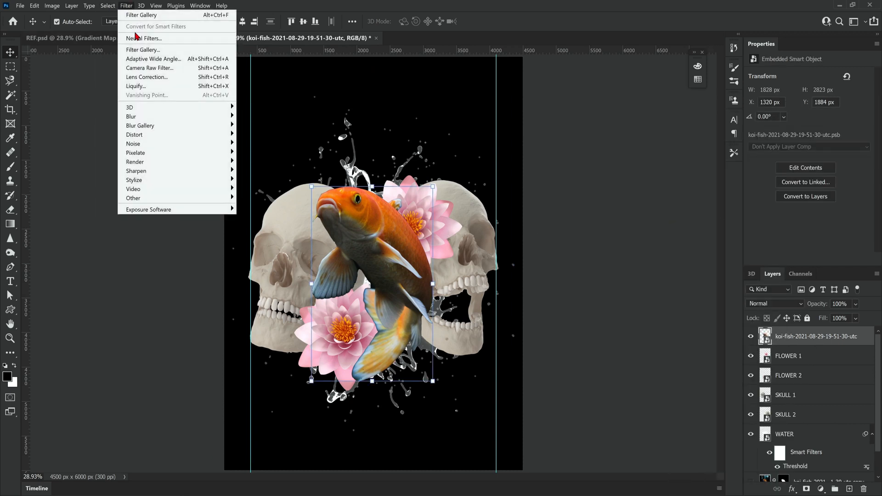
{"action": "left_click", "coordinate": [143, 50]}
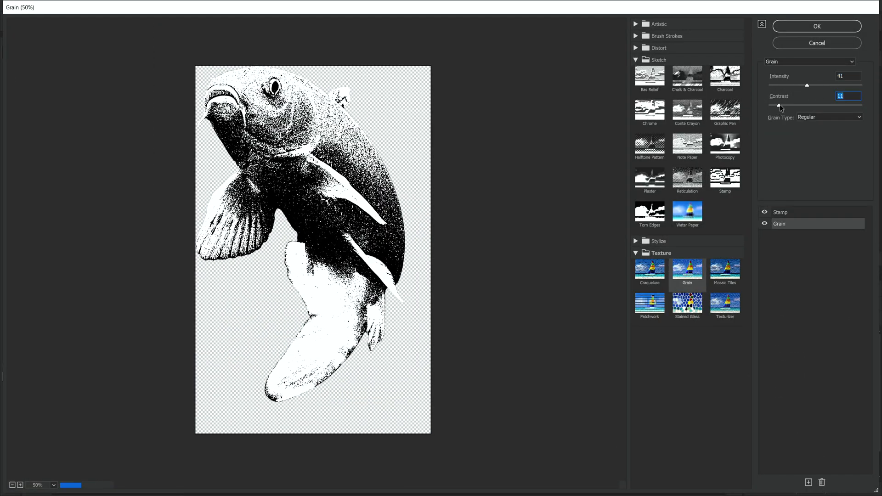
{"action": "left_click", "coordinate": [724, 180]}
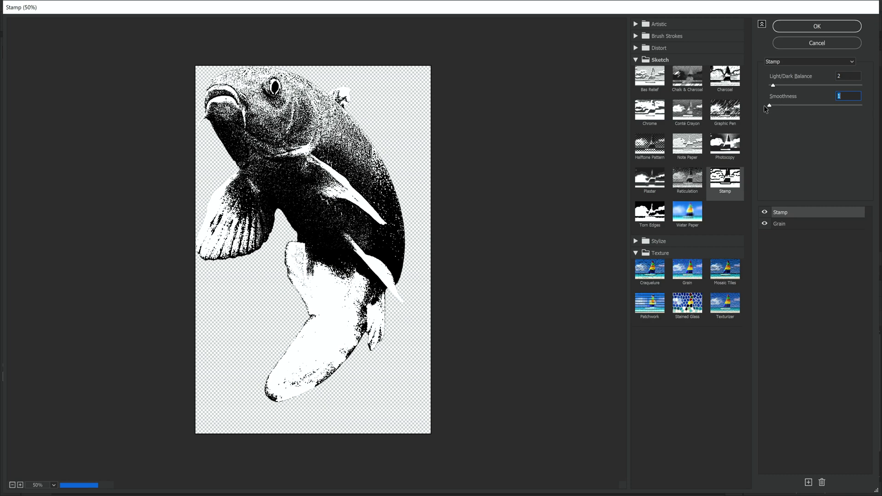
{"action": "left_click_drag", "start_coordinate": [769, 106], "coordinate": [774, 105]}
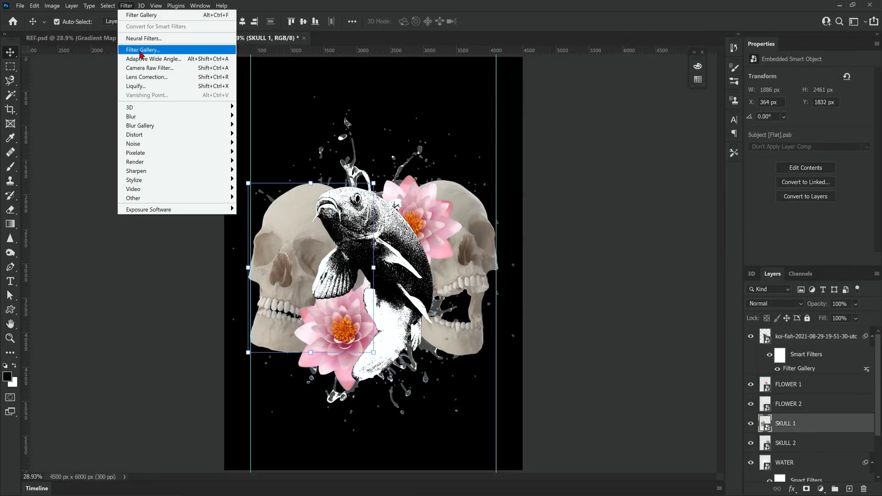
Step: Apply the Stamp and Grain filters to the skull and lily, tuning grain and light/dark balance
{"action": "left_click", "coordinate": [141, 49]}
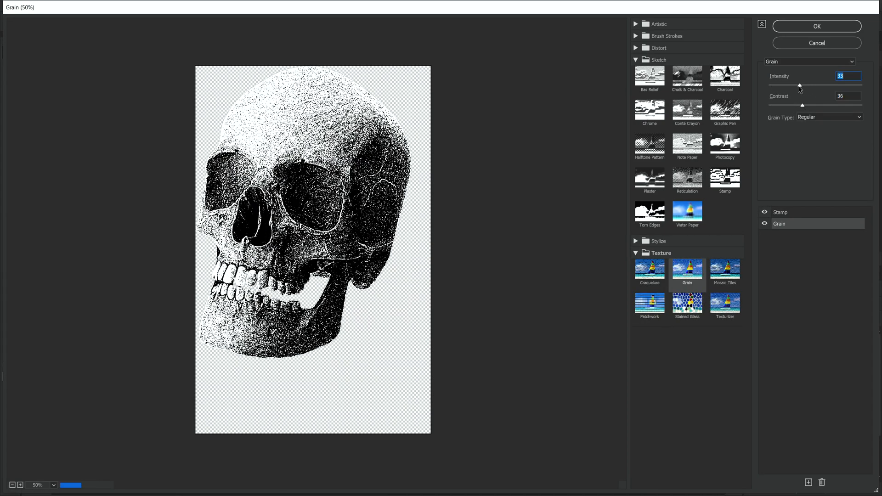
{"action": "left_click", "coordinate": [816, 25]}
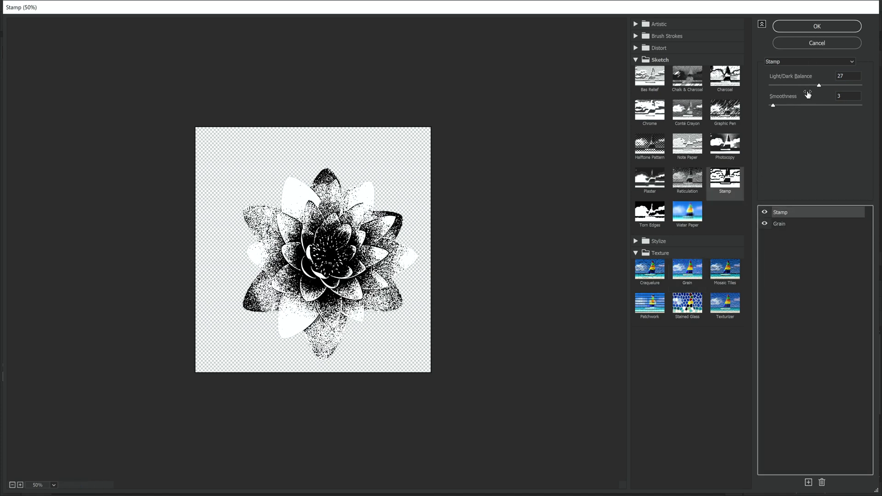
{"action": "left_click", "coordinate": [817, 26]}
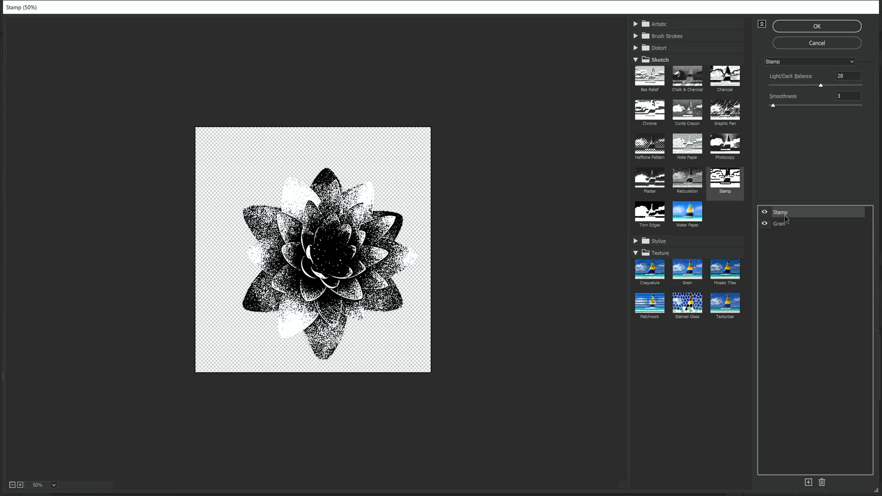
{"action": "left_click", "coordinate": [816, 26]}
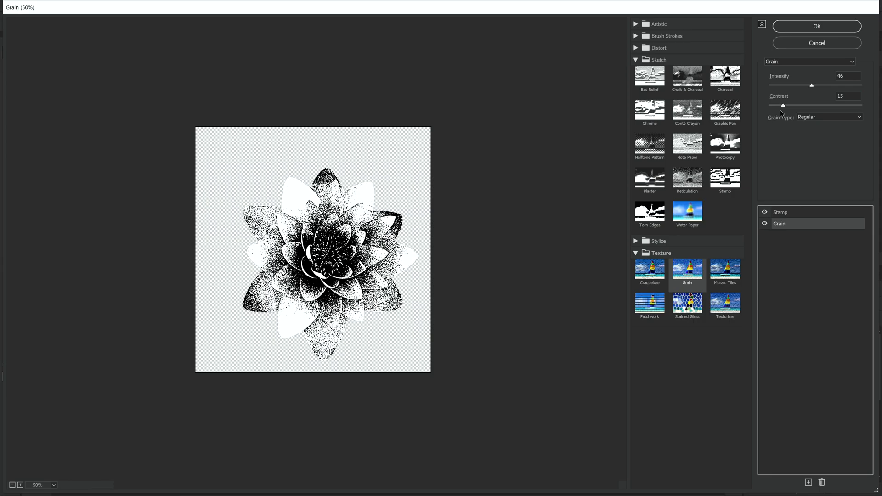
{"action": "left_click", "coordinate": [817, 26]}
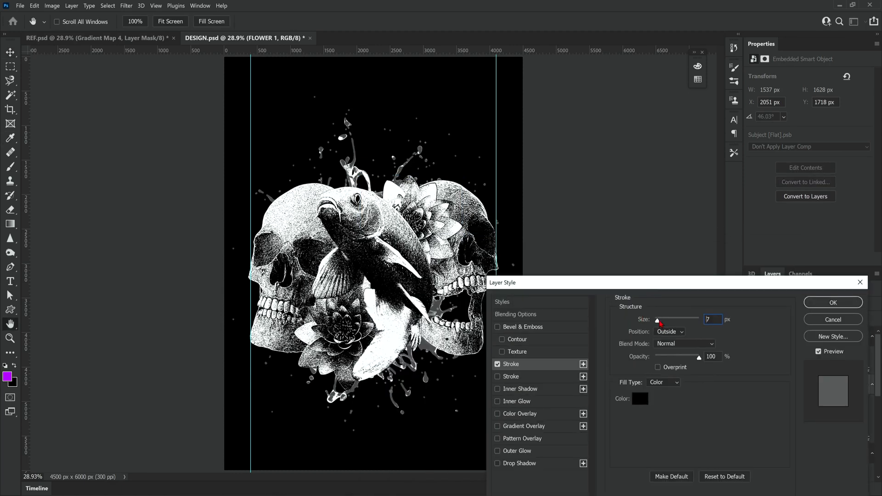
Step: Add a 5 px outside black Stroke layer style to FLOWER 1 and FLOWER 2
{"action": "left_click", "coordinate": [683, 343]}
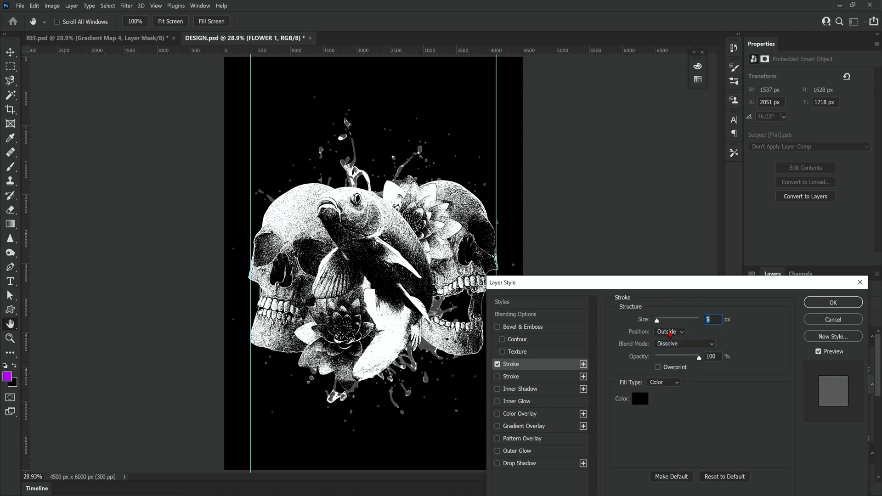
{"action": "left_click", "coordinate": [832, 302]}
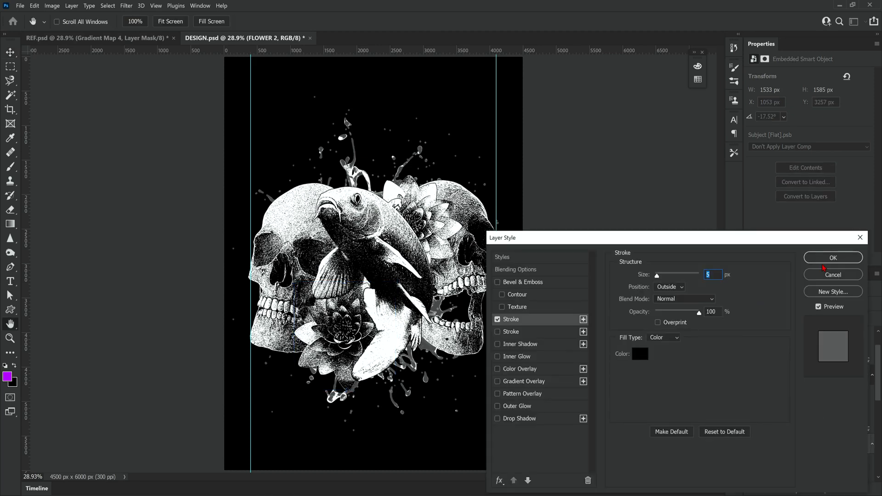
{"action": "left_click", "coordinate": [832, 257]}
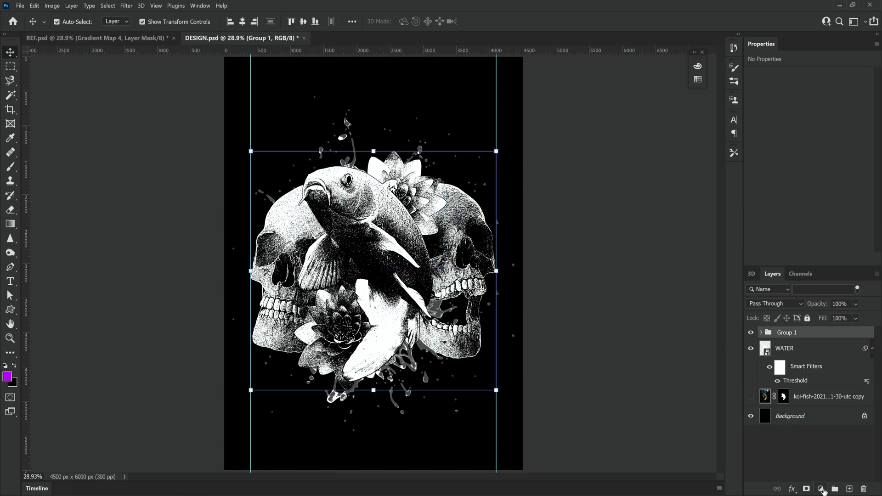
Step: Add a Gradient Map clipped to the artwork group, black to magenta with a purple stop near 27%
{"action": "left_click", "coordinate": [821, 489]}
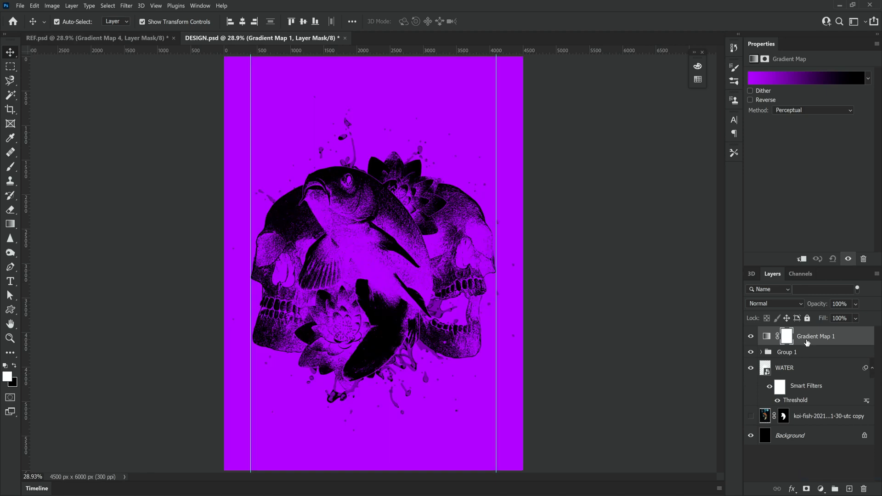
{"action": "left_click", "coordinate": [794, 336]}
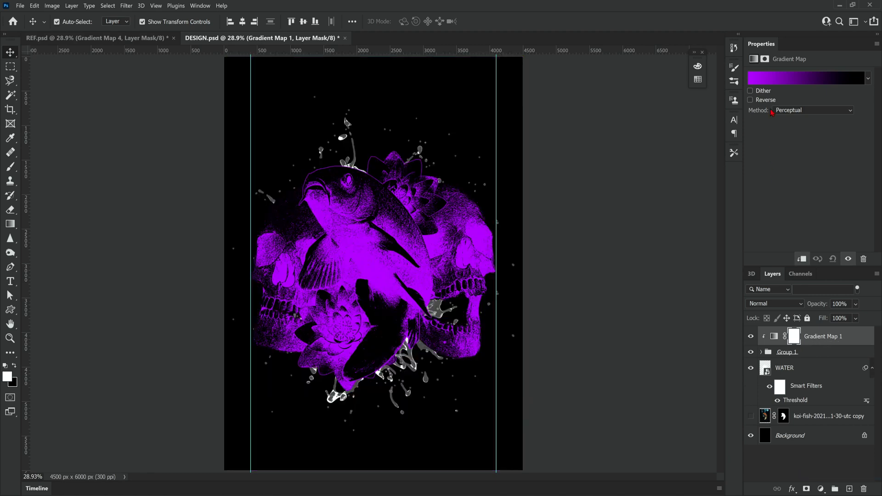
{"action": "left_click", "coordinate": [808, 78]}
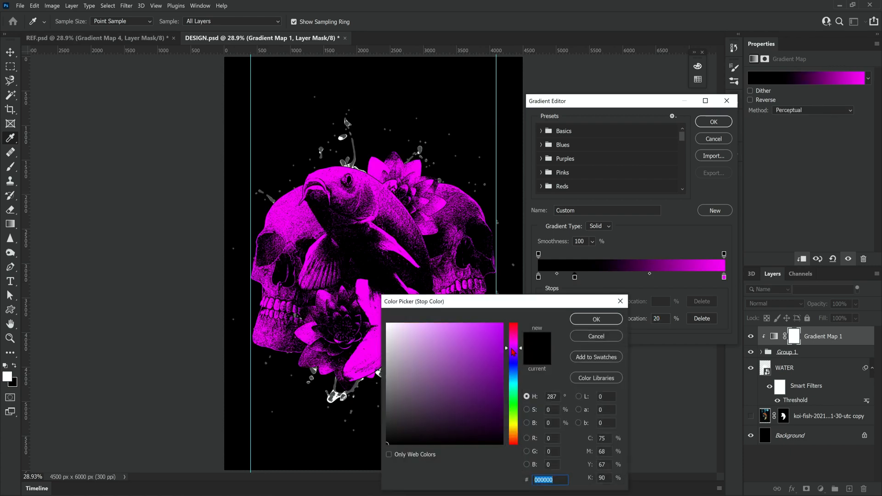
{"action": "left_click", "coordinate": [500, 378]}
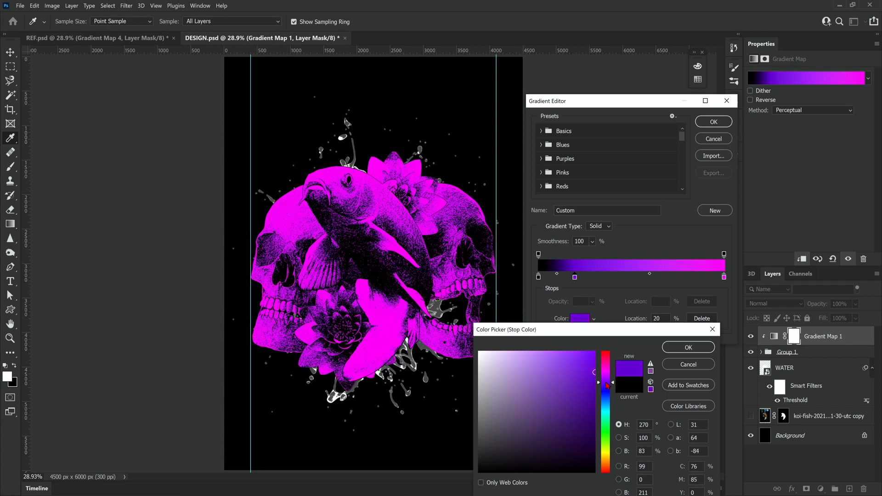
{"action": "left_click", "coordinate": [587, 374]}
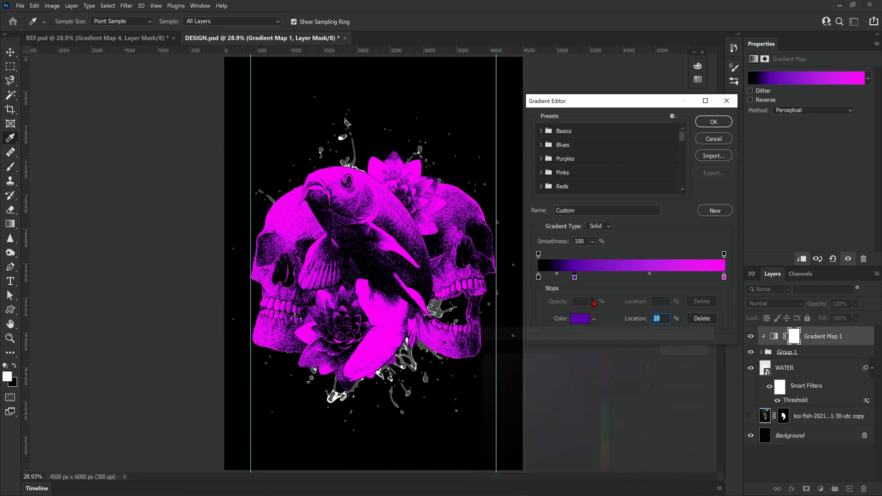
{"action": "left_click_drag", "start_coordinate": [574, 276], "coordinate": [588, 276]}
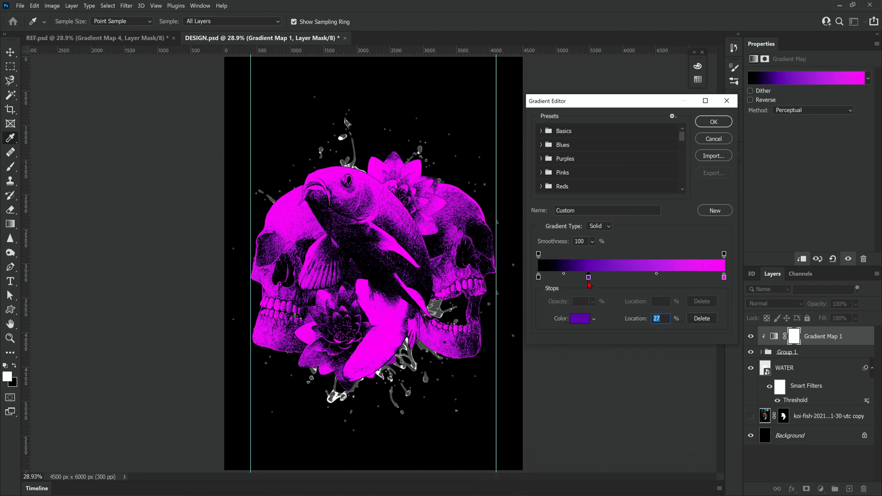
{"action": "left_click", "coordinate": [712, 121]}
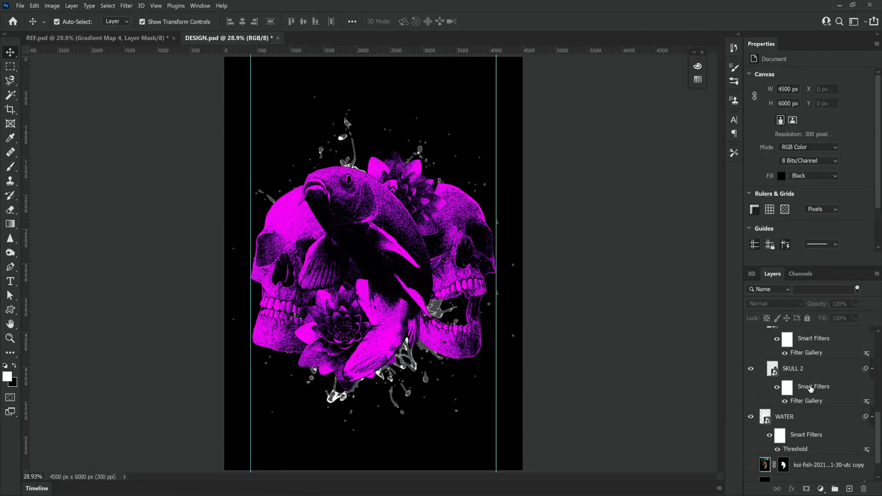
Step: Give the WATER layer a violet Color Overlay layer style
{"action": "scroll", "scroll_direction": "down", "scroll_amount": 3}
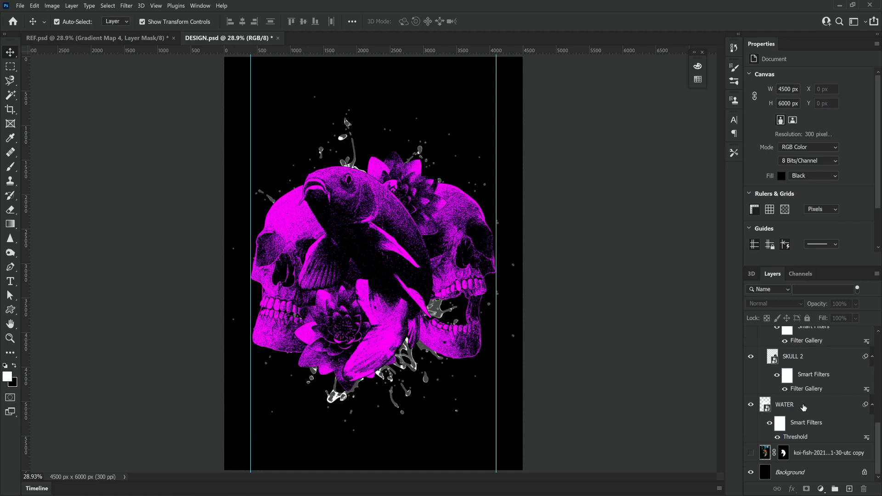
{"action": "left_click", "coordinate": [784, 404]}
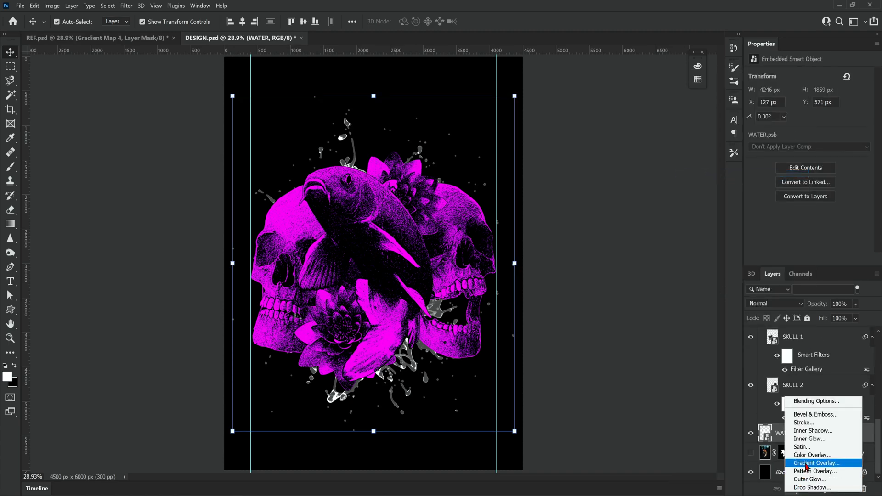
{"action": "left_click", "coordinate": [811, 455]}
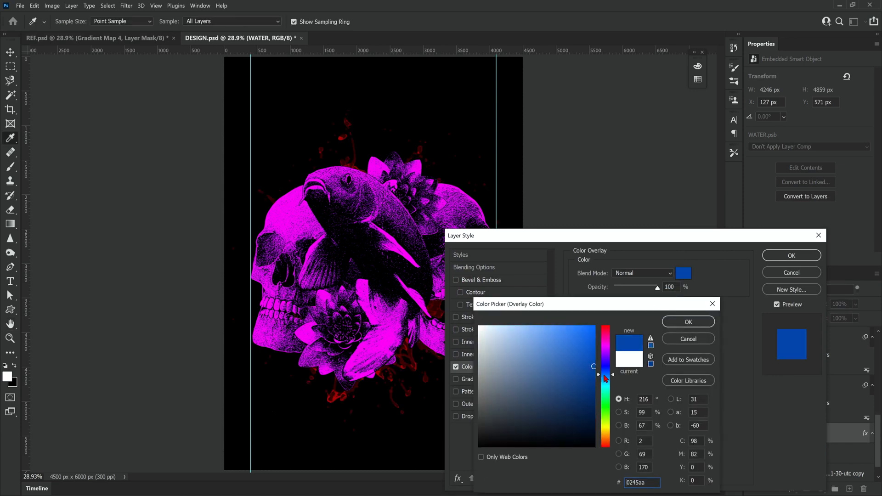
{"action": "left_click", "coordinate": [559, 354]}
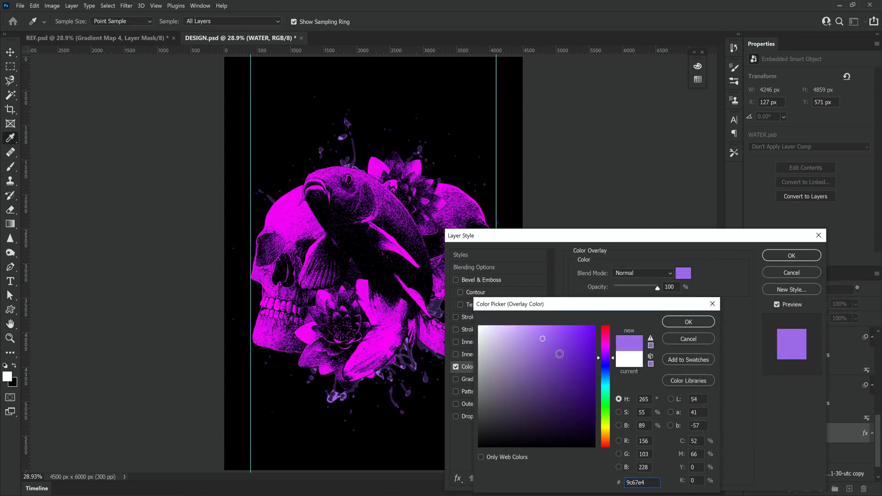
{"action": "left_click", "coordinate": [687, 321]}
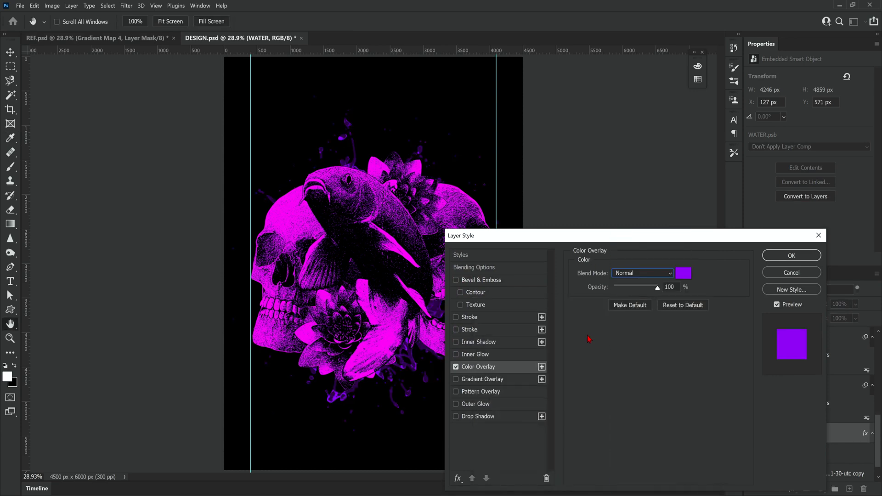
{"action": "left_click", "coordinate": [682, 273]}
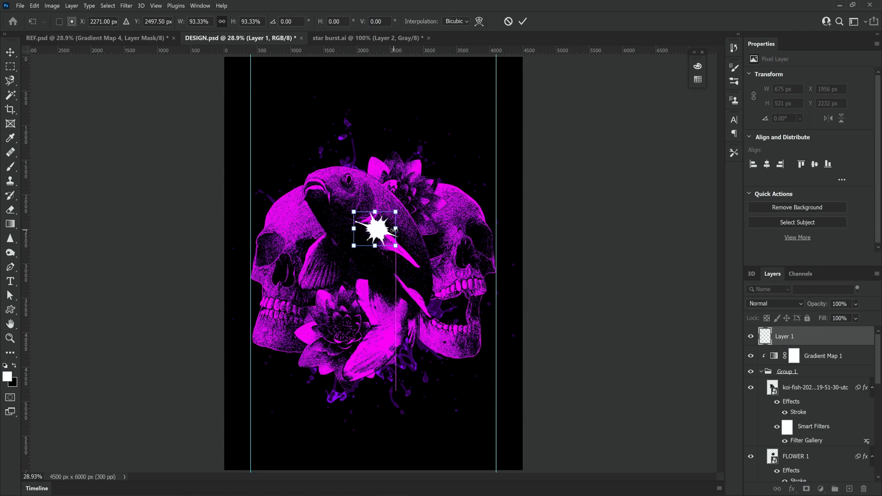
Step: Move the starburst onto the koi's head, add a 10 px inside stroke, and apply Add Noise
{"action": "left_click_drag", "start_coordinate": [375, 230], "coordinate": [343, 178]}
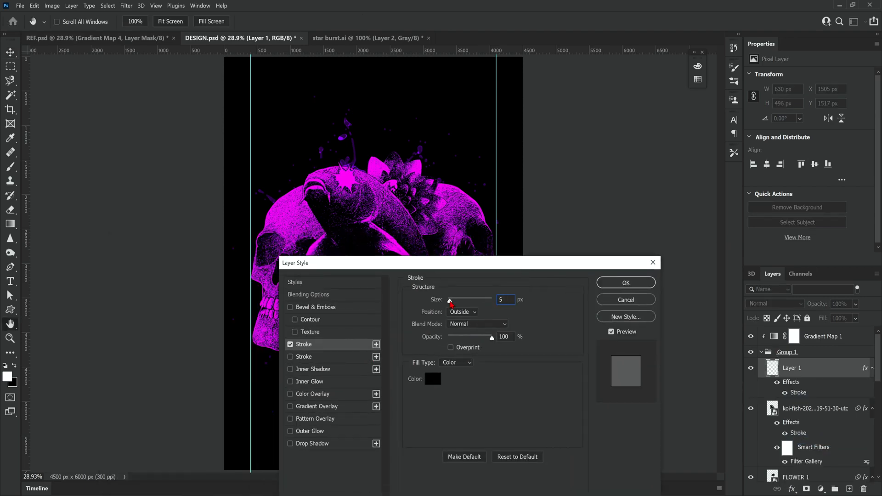
{"action": "left_click", "coordinate": [461, 312]}
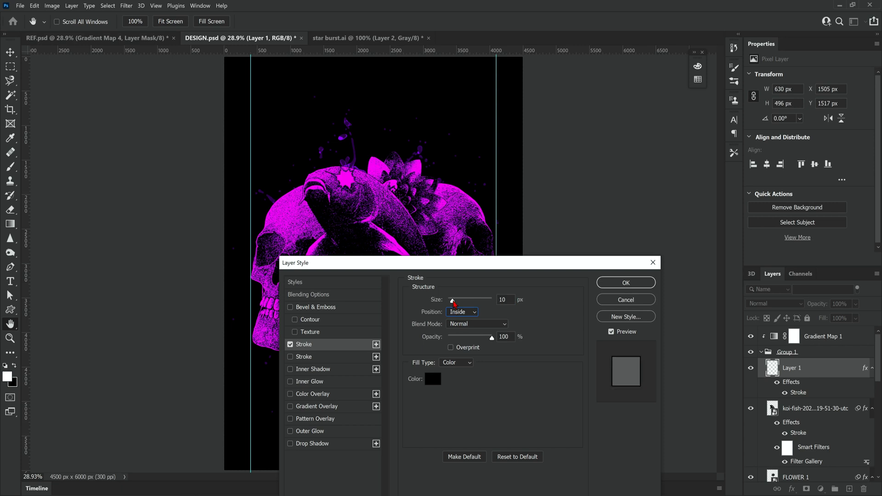
{"action": "left_click", "coordinate": [460, 312]}
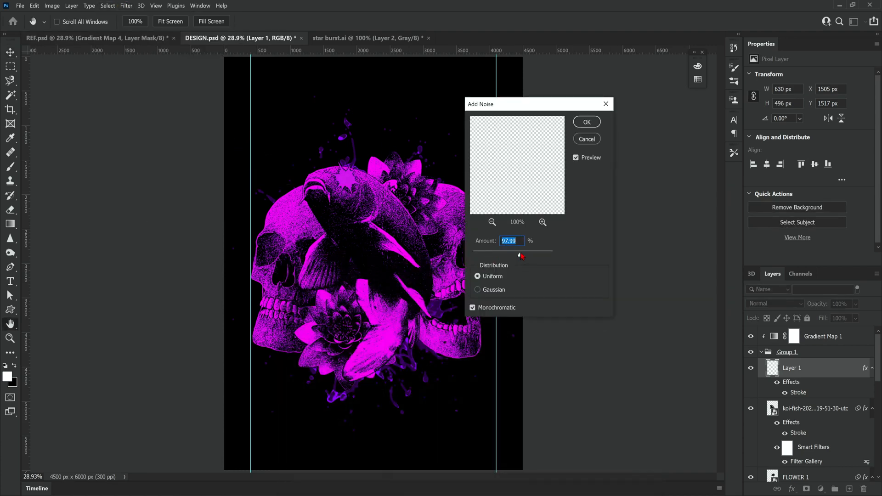
{"action": "left_click", "coordinate": [477, 290]}
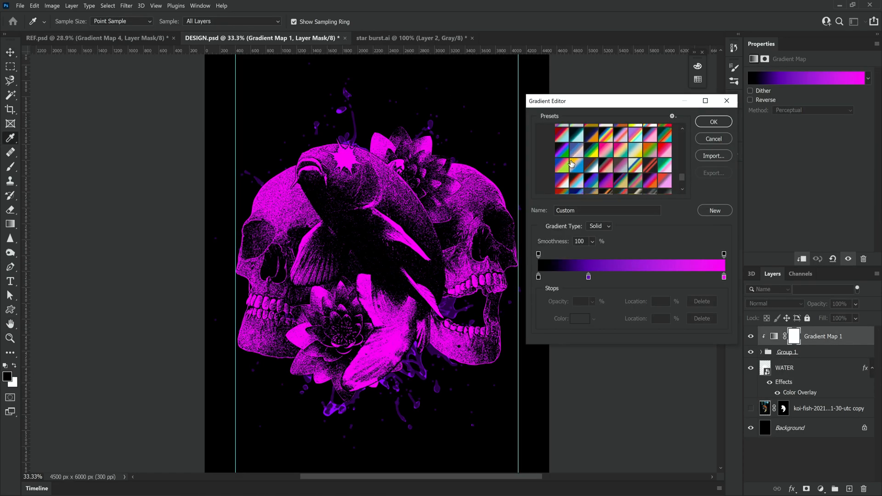
Step: Pick a hot-pink gradient for the Gradient Map, then merge visible into a new layer
{"action": "left_click", "coordinate": [712, 121]}
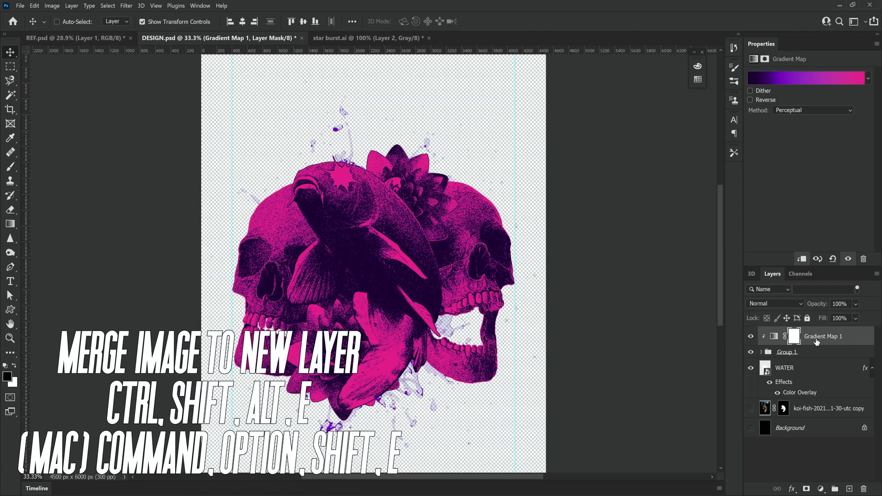
{"action": "key", "text": "ctrl+shift+alt+e"}
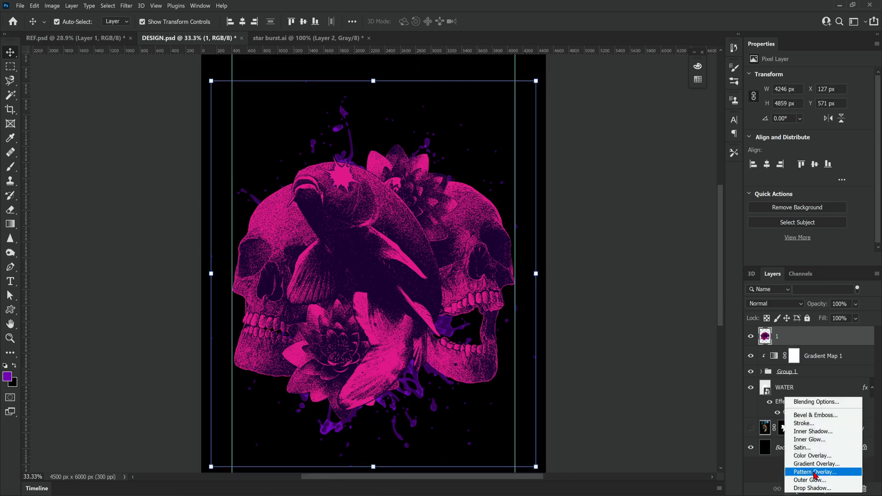
Step: Overlay the merged layer with a lines pattern: Vivid Light, 71% opacity, scale about 613%
{"action": "left_click", "coordinate": [815, 472]}
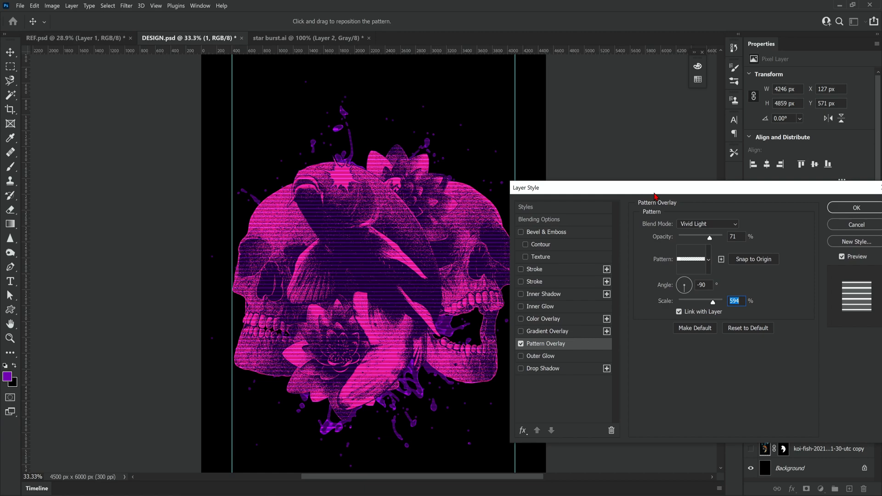
{"action": "left_click_drag", "start_coordinate": [704, 300], "coordinate": [714, 300]}
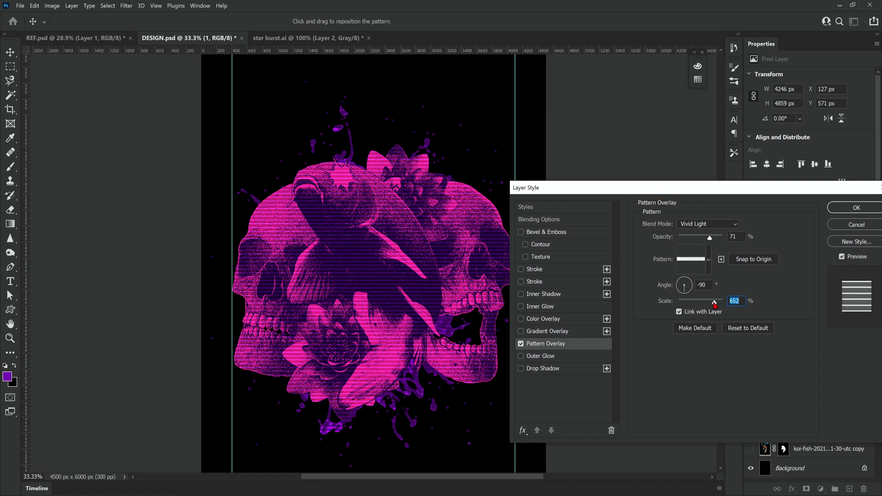
{"action": "left_click_drag", "start_coordinate": [714, 301], "coordinate": [719, 301]}
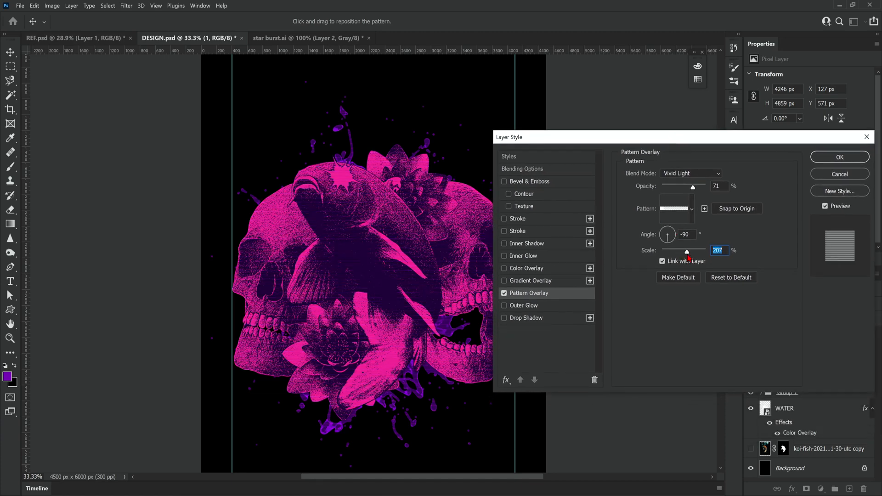
{"action": "left_click_drag", "start_coordinate": [692, 250], "coordinate": [729, 250]}
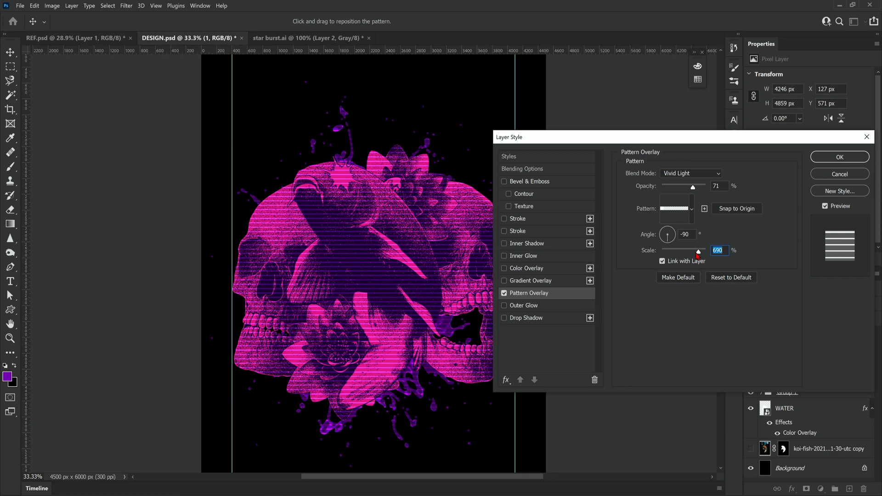
{"action": "mouse_move", "coordinate": [697, 250]}
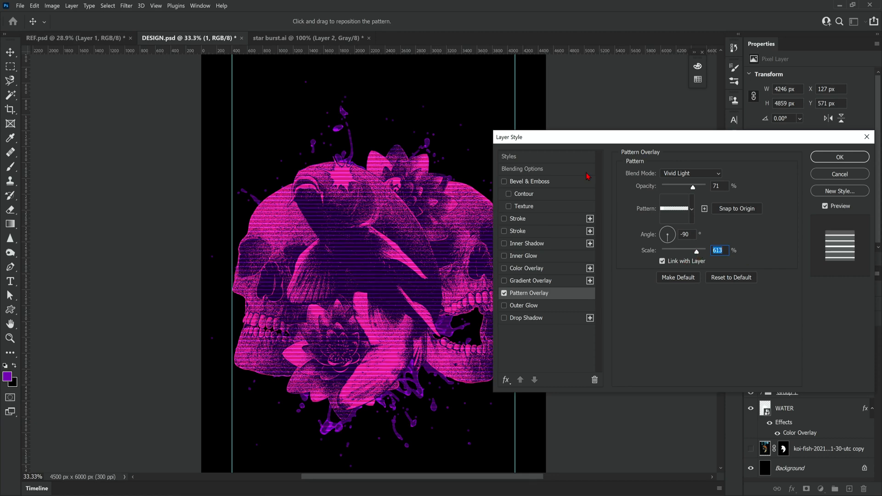
{"action": "left_click", "coordinate": [839, 157]}
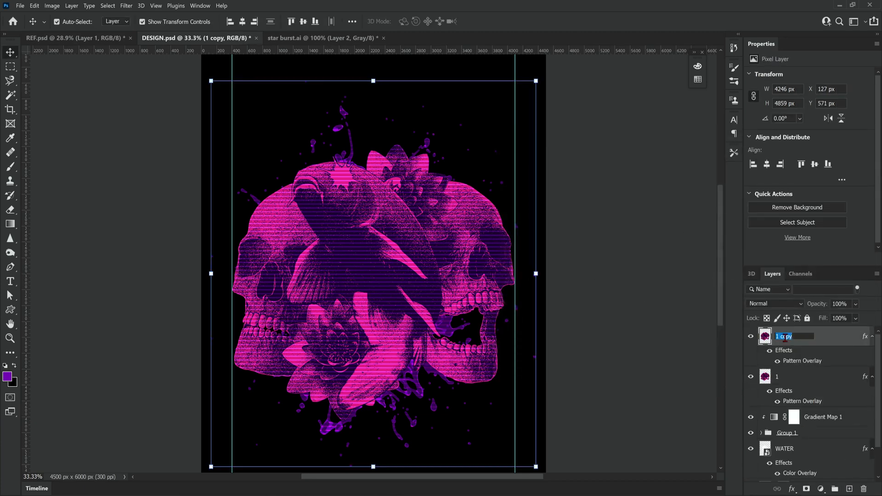
Step: Rename the copy '2', convert it to a smart object, then rasterize it
{"action": "type", "text": "2"}
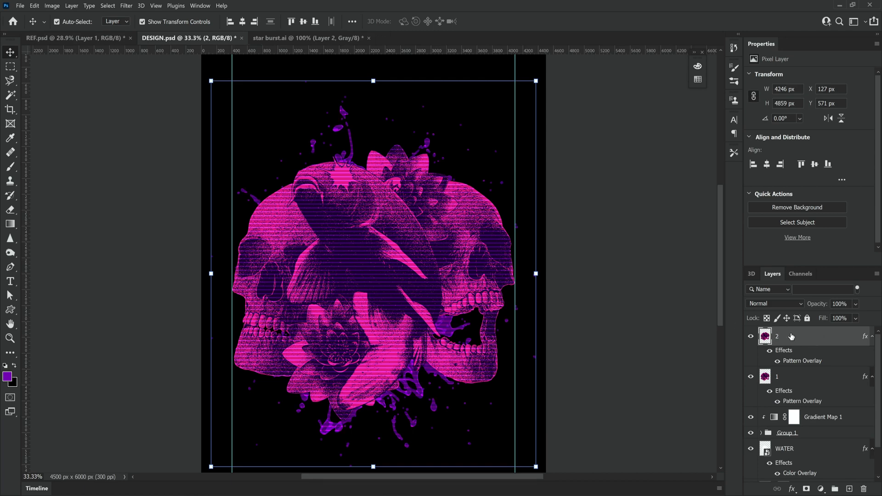
{"action": "right_click", "coordinate": [791, 337]}
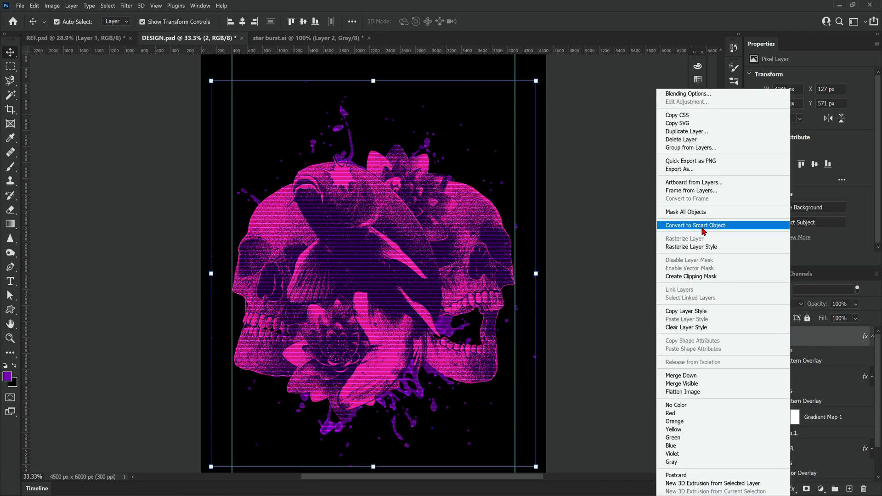
{"action": "left_click", "coordinate": [694, 225]}
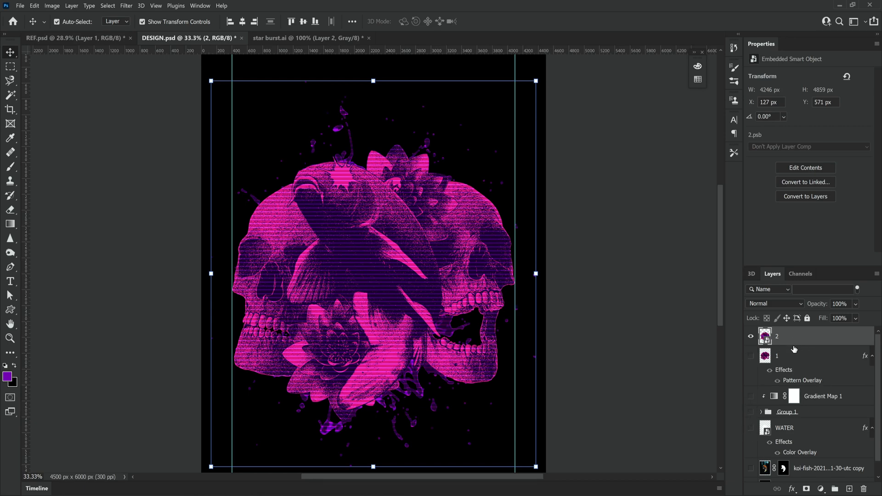
{"action": "right_click", "coordinate": [776, 336]}
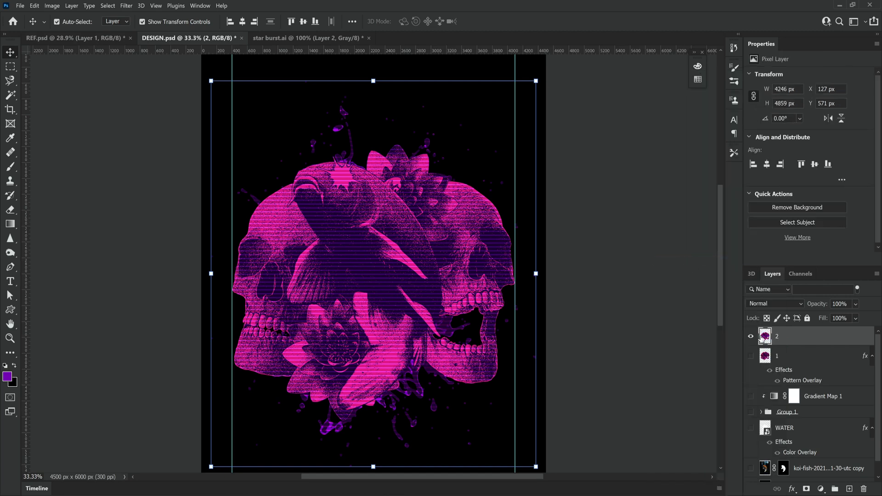
{"action": "left_click", "coordinate": [10, 74]}
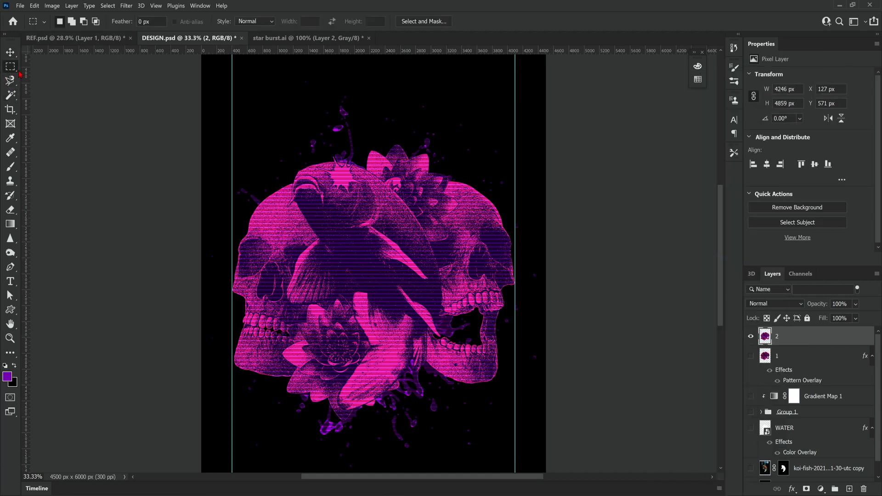
Step: Apply a Wave distortion to a thin strip across the koi, then deselect
{"action": "left_click_drag", "start_coordinate": [373, 238], "coordinate": [496, 248]}
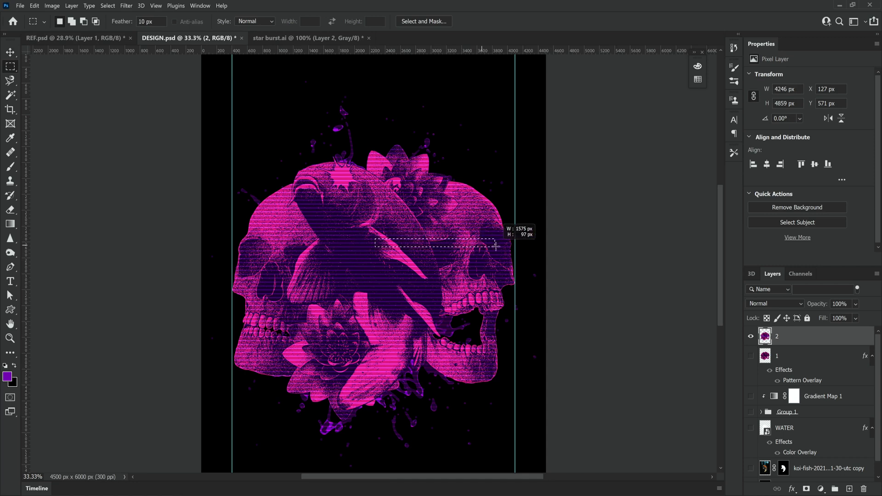
{"action": "left_click", "coordinate": [125, 5]}
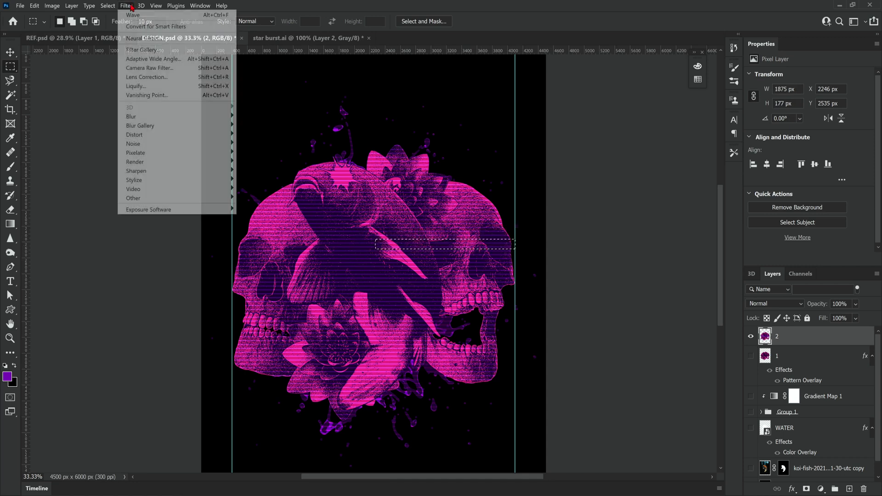
{"action": "mouse_move", "coordinate": [133, 134]}
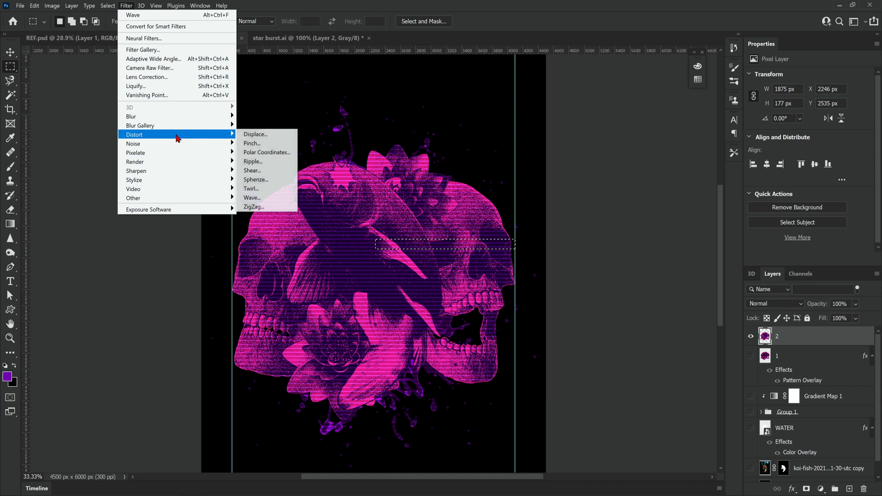
{"action": "left_click", "coordinate": [251, 198]}
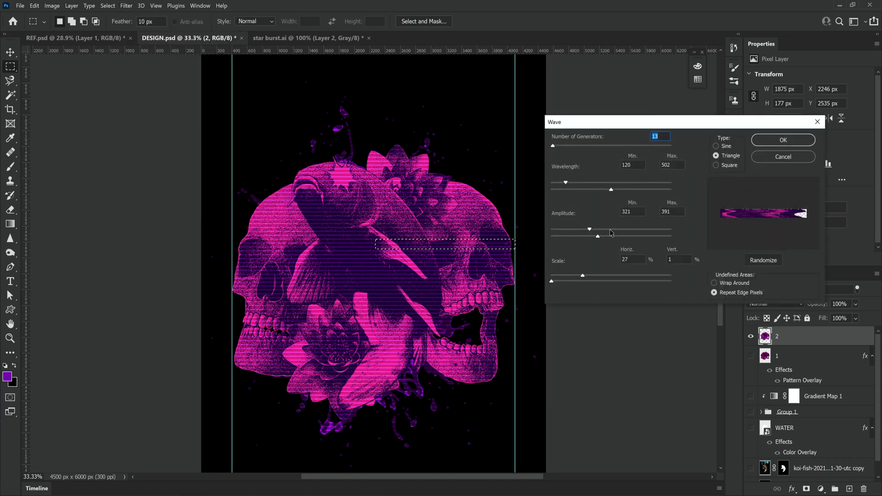
{"action": "left_click", "coordinate": [782, 139]}
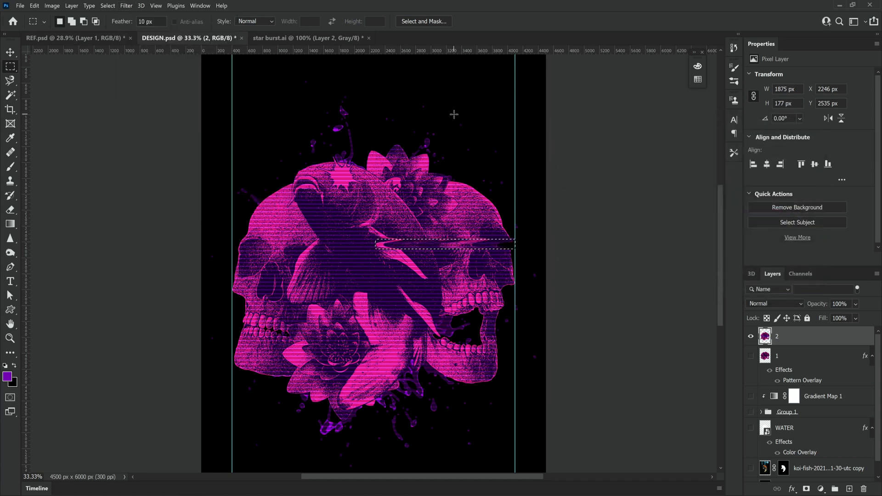
{"action": "left_click", "coordinate": [107, 6]}
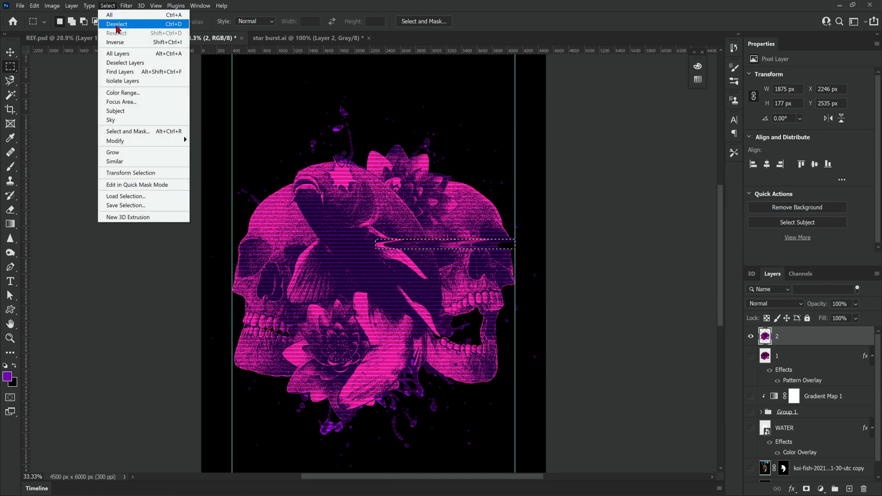
{"action": "left_click", "coordinate": [117, 23]}
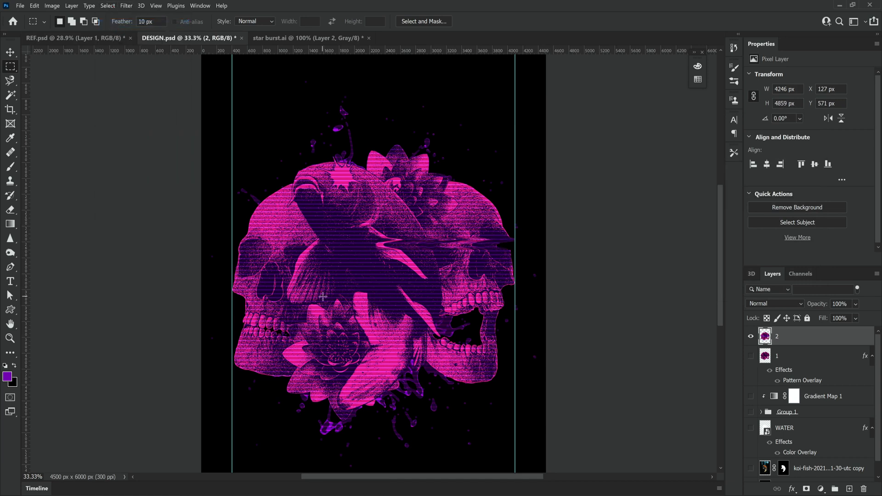
{"action": "mouse_move", "coordinate": [418, 331]}
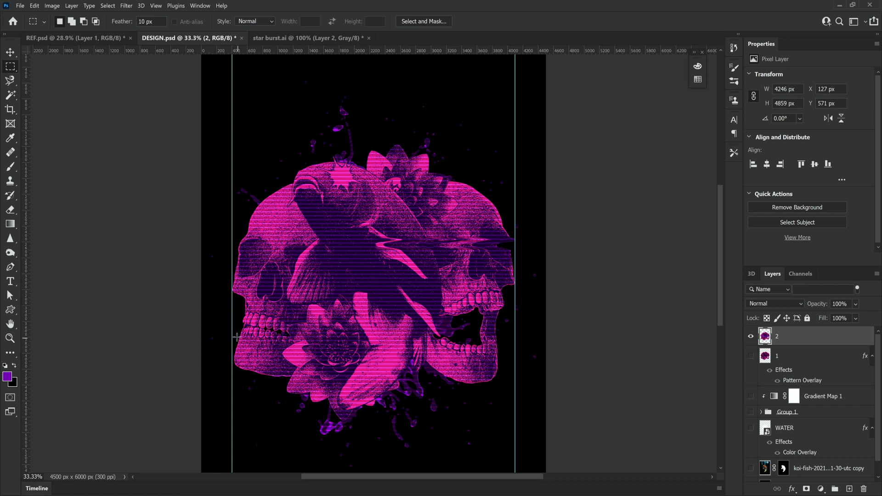
Step: Wave-distort a strip across the left skull with Repeat Edge Pixels, then mark two more strips
{"action": "left_click_drag", "start_coordinate": [238, 211], "coordinate": [332, 228]}
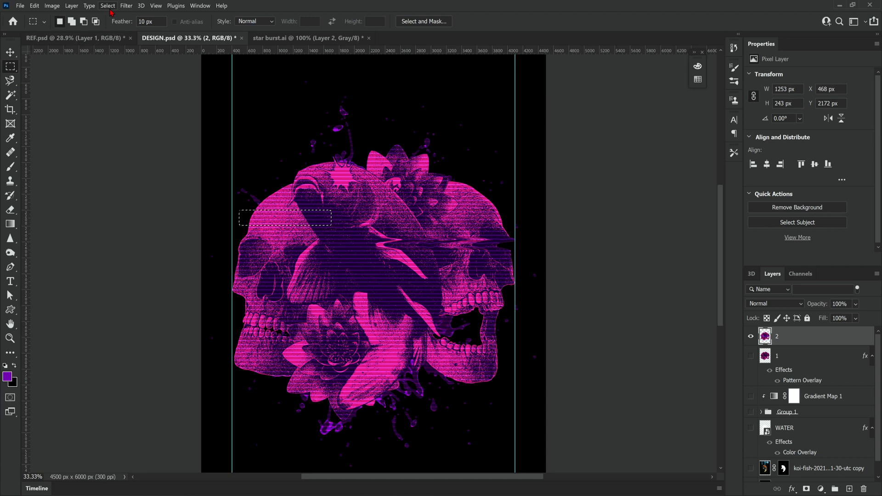
{"action": "left_click", "coordinate": [125, 5]}
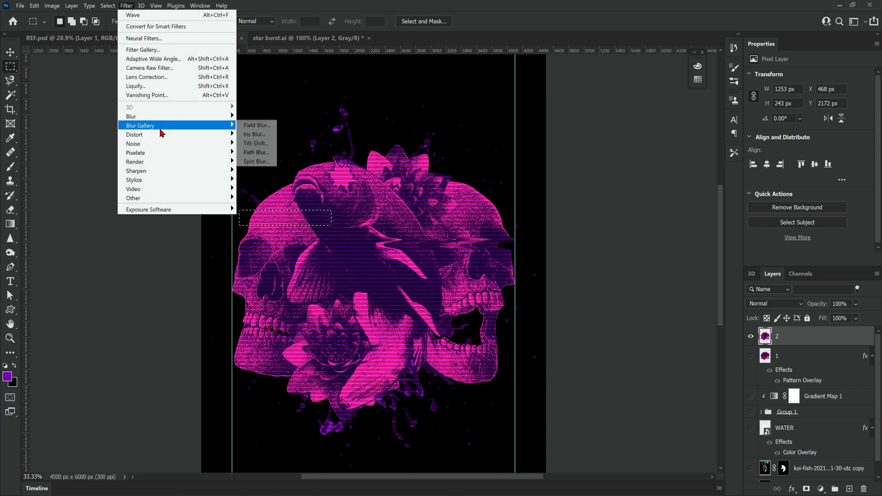
{"action": "left_click", "coordinate": [133, 15]}
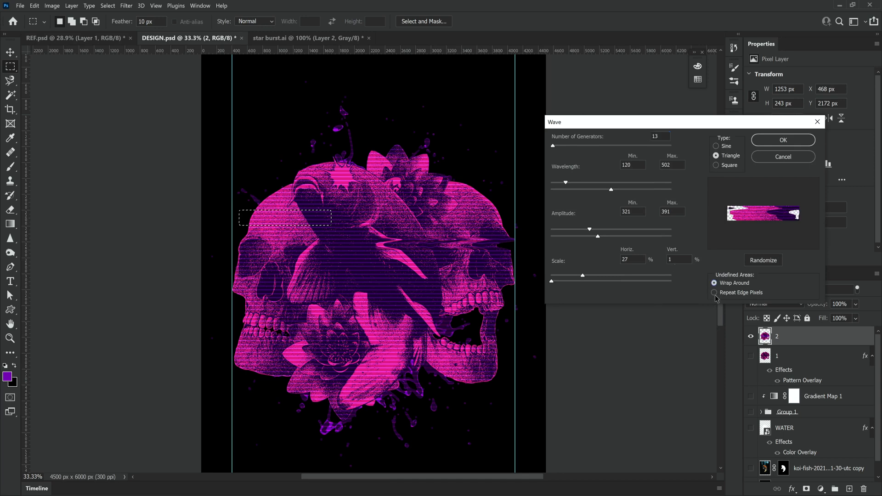
{"action": "left_click", "coordinate": [715, 293]}
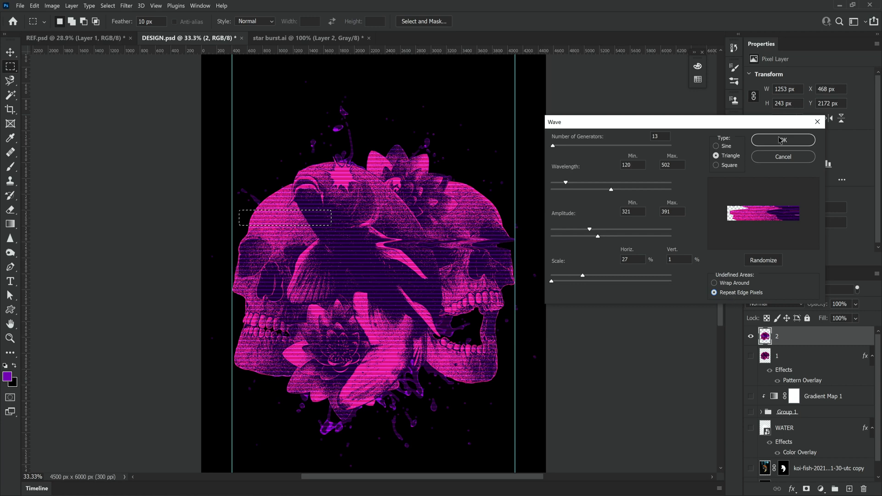
{"action": "left_click", "coordinate": [782, 140]}
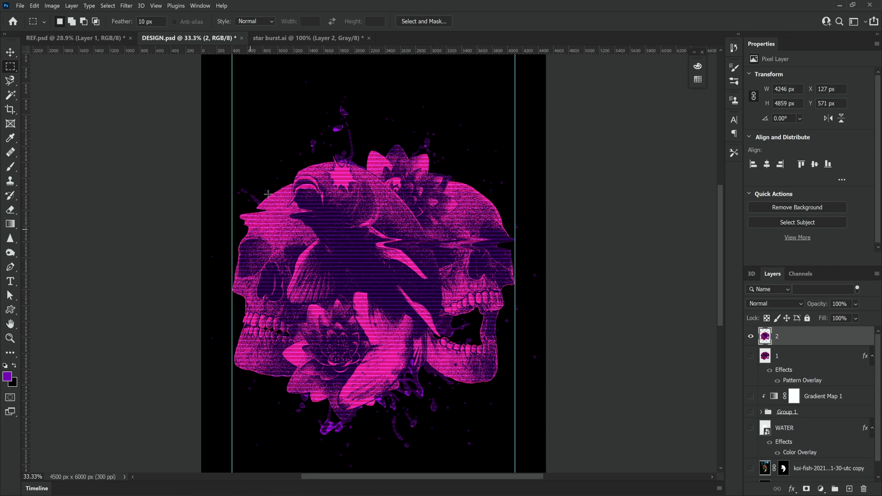
{"action": "left_click_drag", "start_coordinate": [278, 271], "coordinate": [454, 285]}
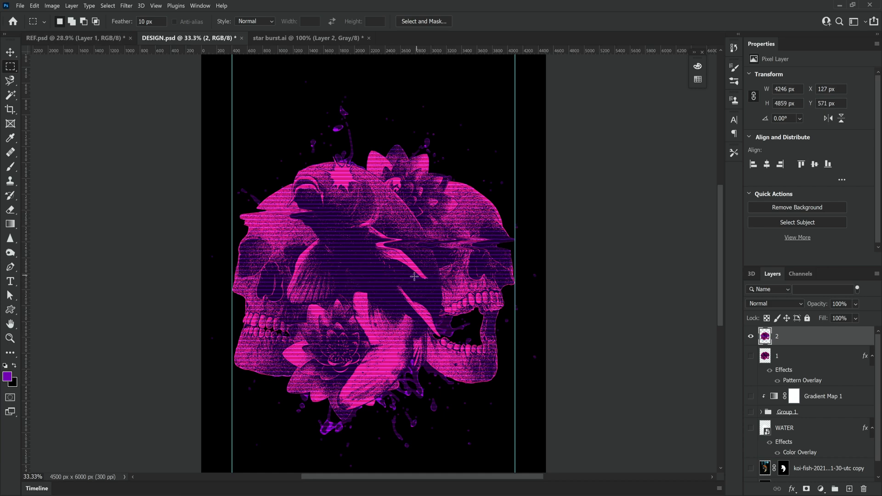
{"action": "left_click_drag", "start_coordinate": [380, 300], "coordinate": [456, 318]}
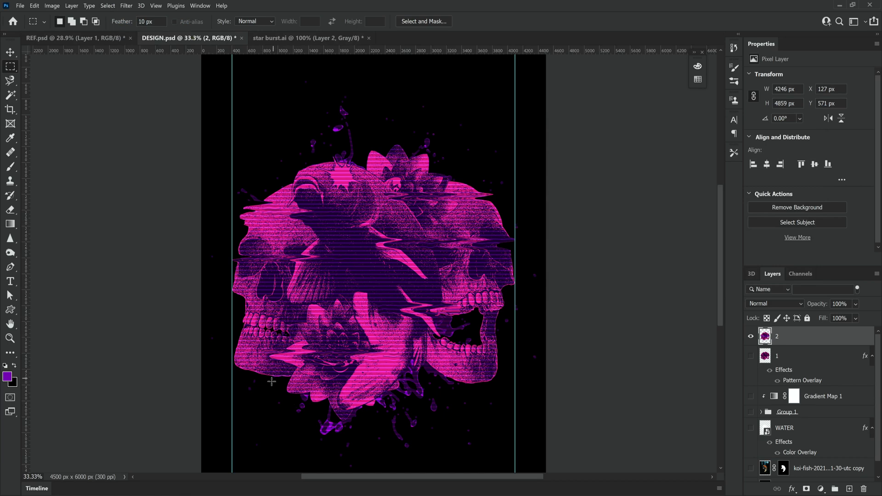
Step: Duplicate the artwork and apply Horizontal Grain with intensity 76 and contrast 23
{"action": "left_click", "coordinate": [10, 52]}
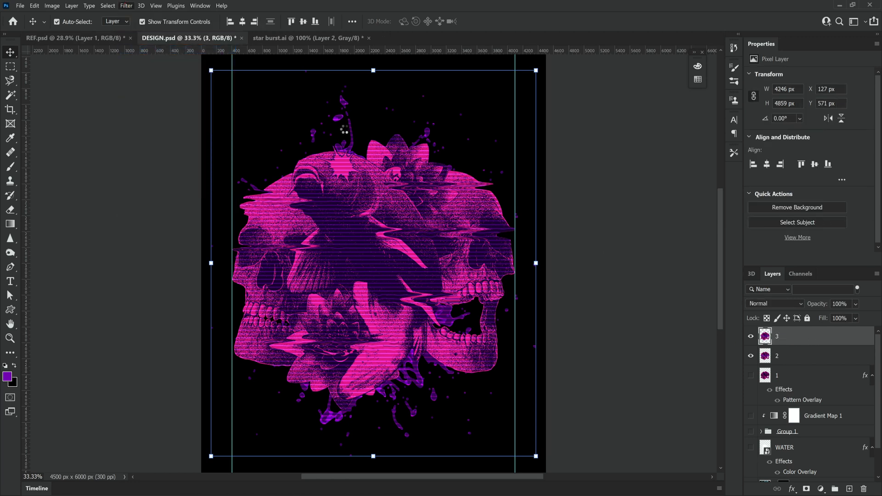
{"action": "left_click", "coordinate": [126, 5]}
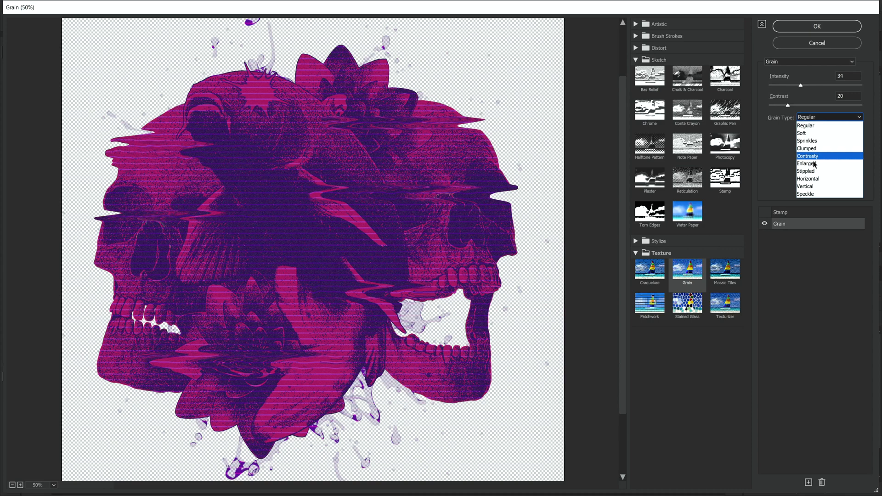
{"action": "left_click", "coordinate": [809, 179]}
{"action": "type", "text": "75"}
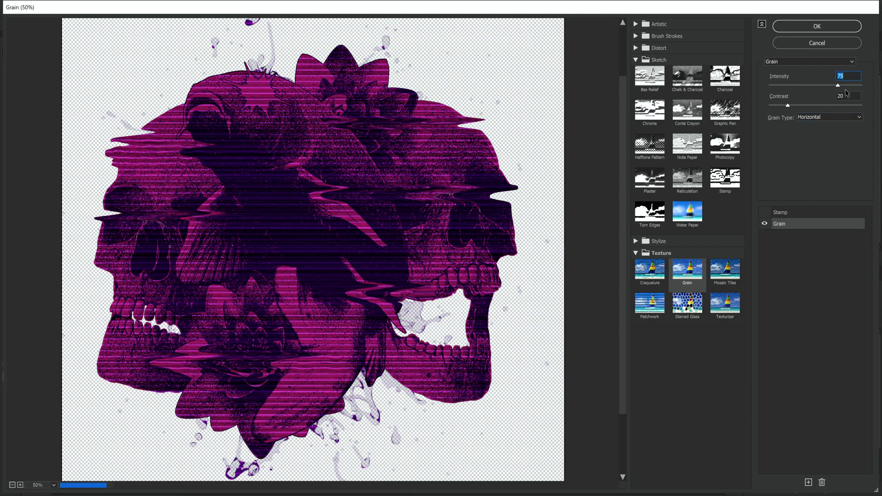
{"action": "left_click_drag", "start_coordinate": [838, 85], "coordinate": [850, 84]}
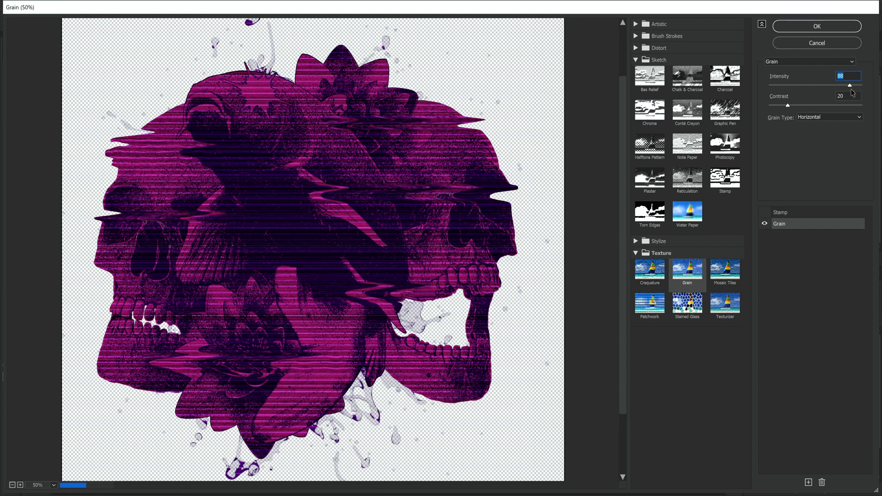
{"action": "left_click_drag", "start_coordinate": [849, 86], "coordinate": [838, 86]}
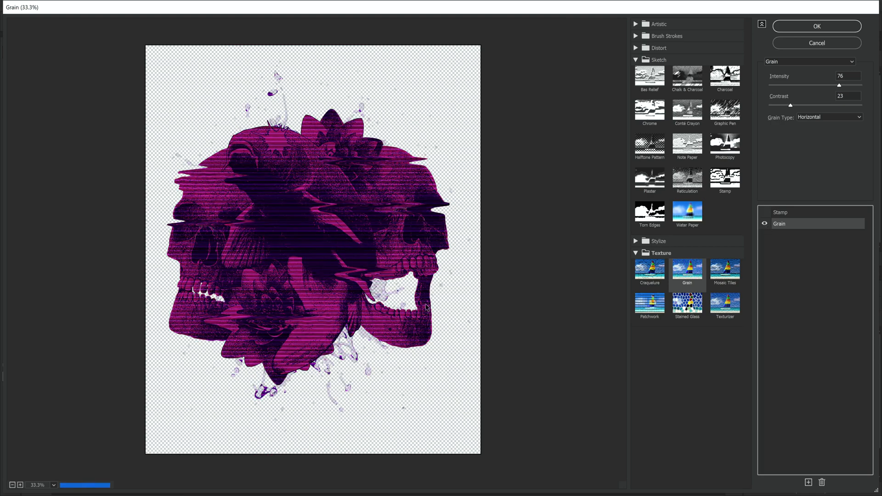
{"action": "left_click", "coordinate": [20, 485]}
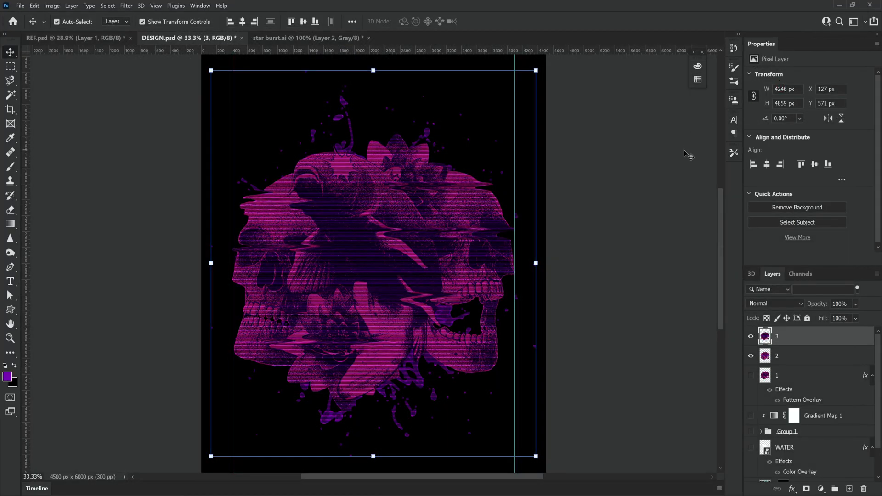
{"action": "mouse_move", "coordinate": [614, 204]}
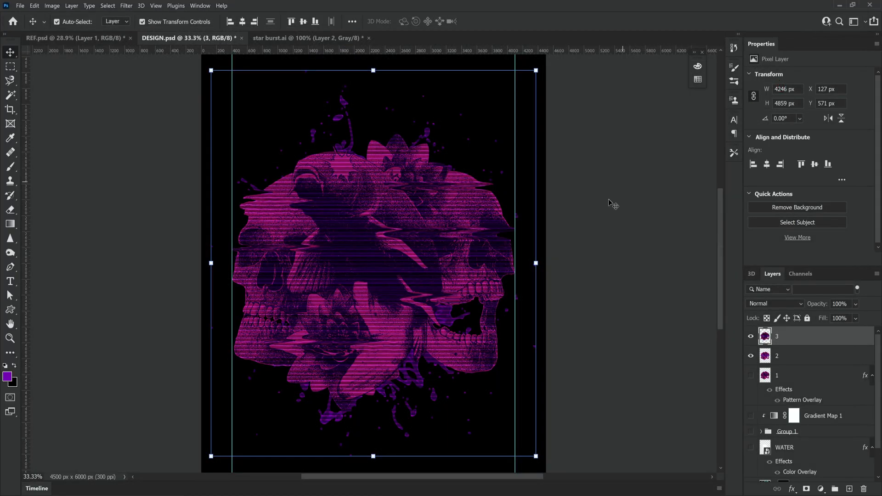
{"action": "mouse_move", "coordinate": [609, 268]}
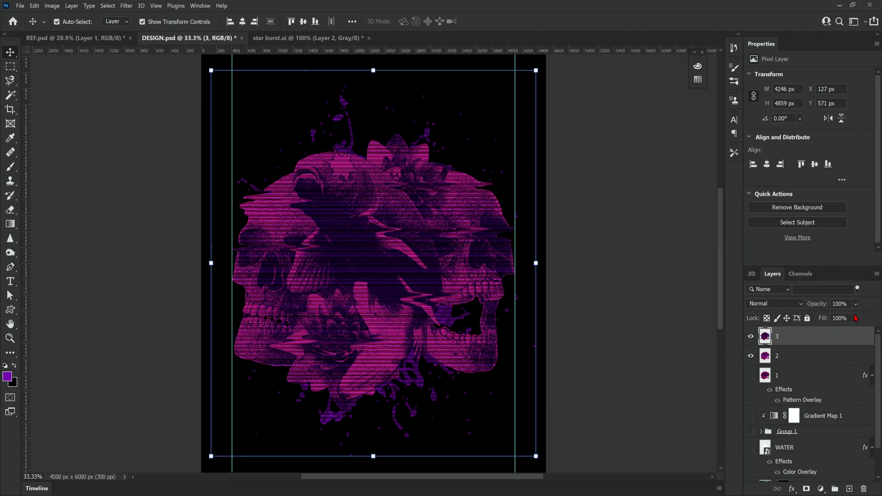
Step: Lower the grained layer '3' opacity to about 75%
{"action": "left_click_drag", "start_coordinate": [855, 318], "coordinate": [866, 318]}
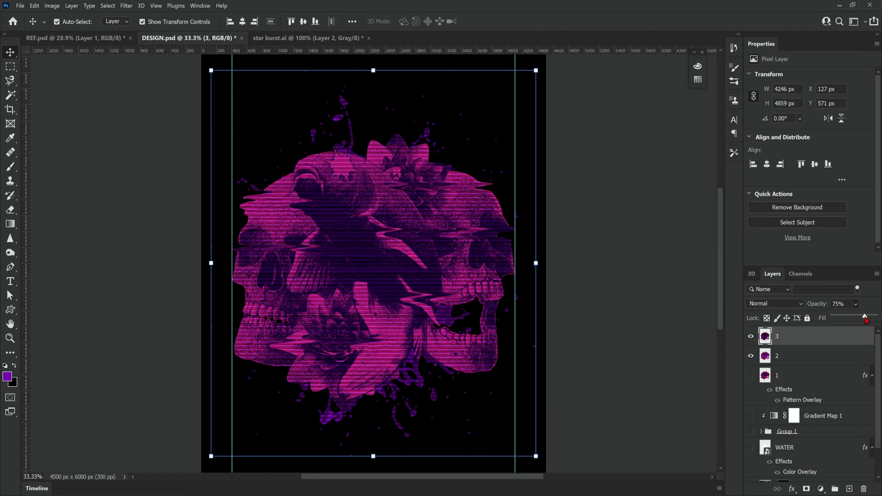
{"action": "left_click_drag", "start_coordinate": [866, 317], "coordinate": [855, 316]}
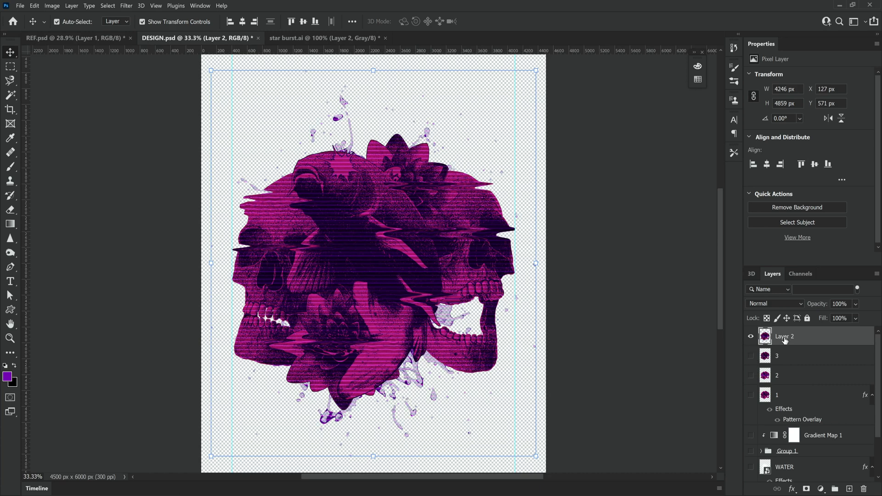
Step: Rename the merged layer '4' and add a Levels adjustment layer above it
{"action": "double_click", "coordinate": [784, 336]}
{"action": "type", "text": "4"}
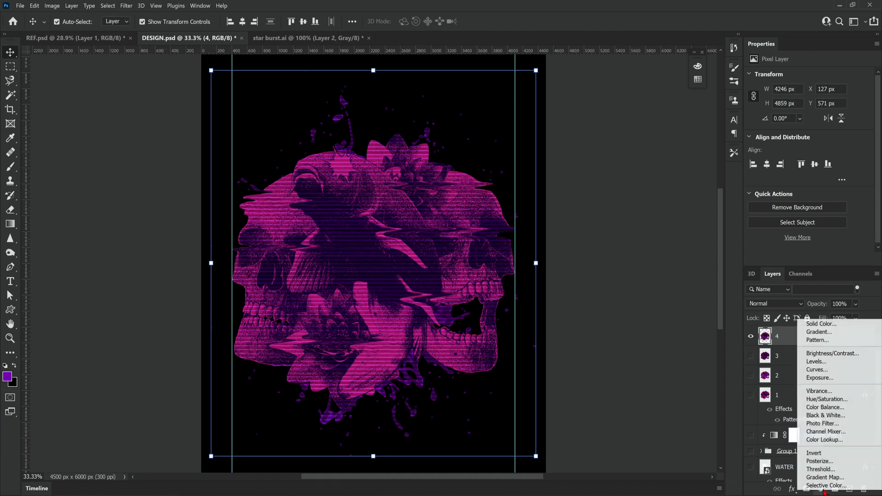
{"action": "left_click", "coordinate": [816, 362]}
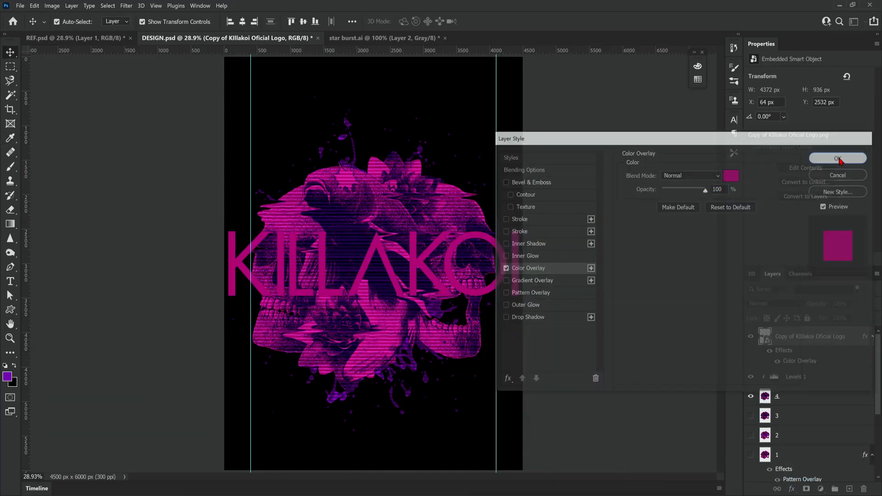
Step: Confirm the magenta Color Overlay style on the KILLAKOI logo
{"action": "left_click", "coordinate": [838, 159]}
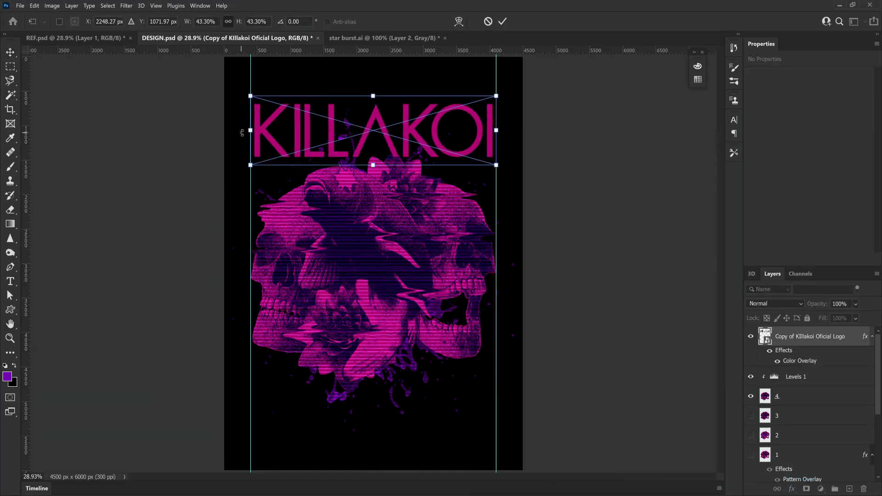